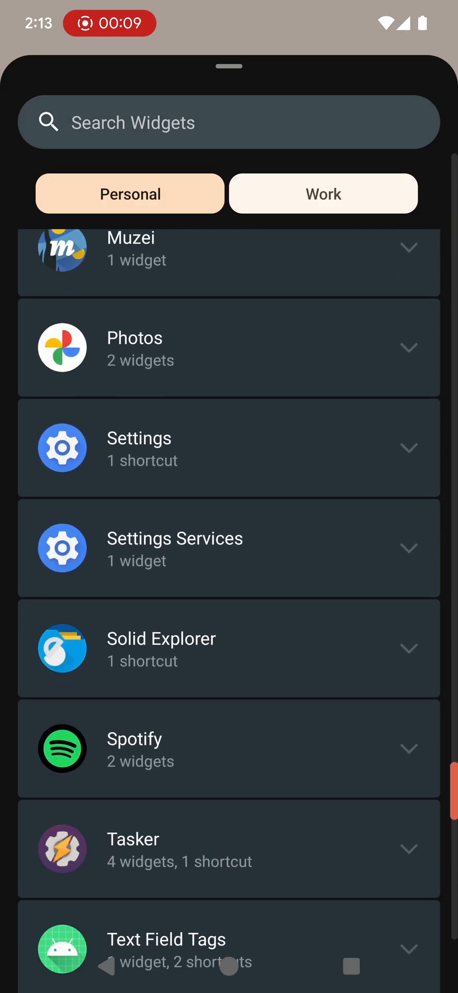
Step: Expand Tasker in the widget picker and drop Widget v2 onto the home screen
left_click(229, 849)
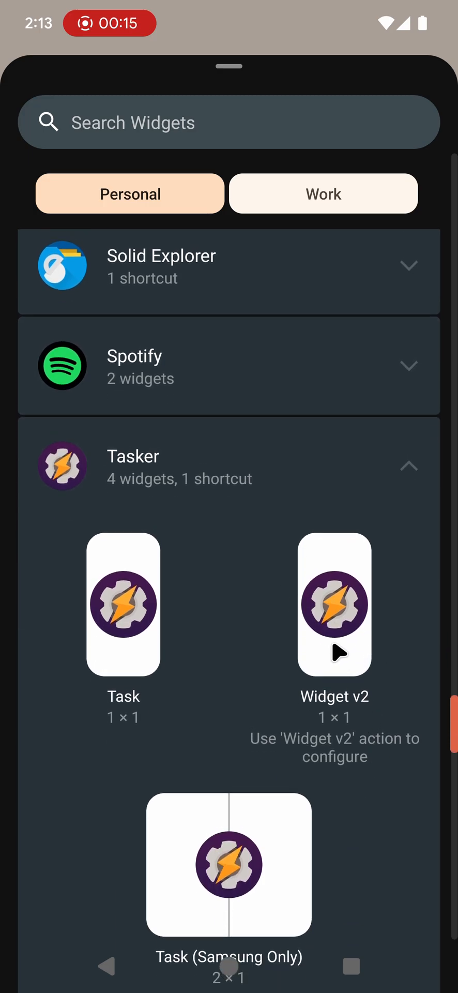
mouse_move(342, 645)
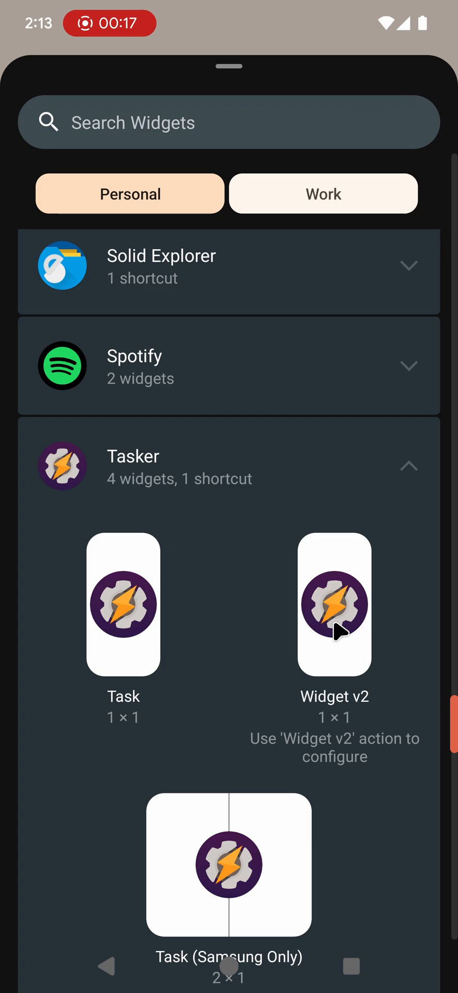
left_click_drag(334, 603, 236, 524)
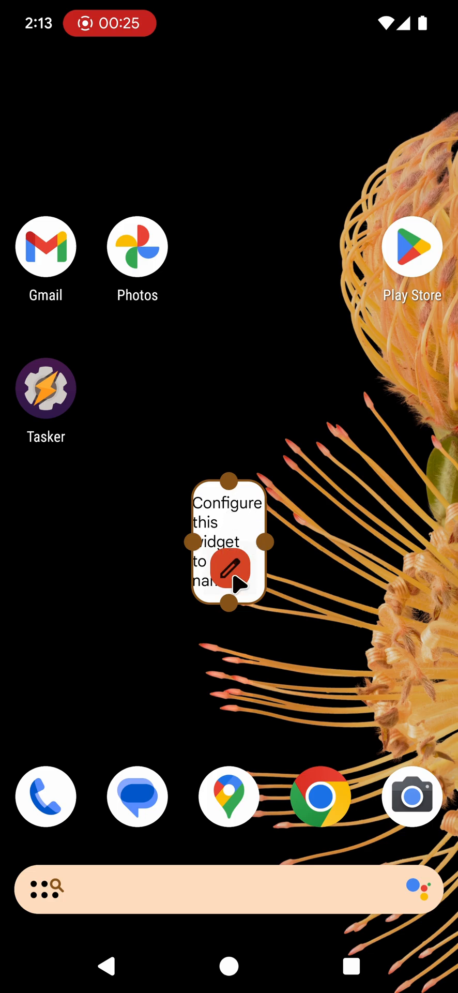
Step: Accept the new widget's Configuring dialog so it awaits Widget v2 content
left_click(230, 569)
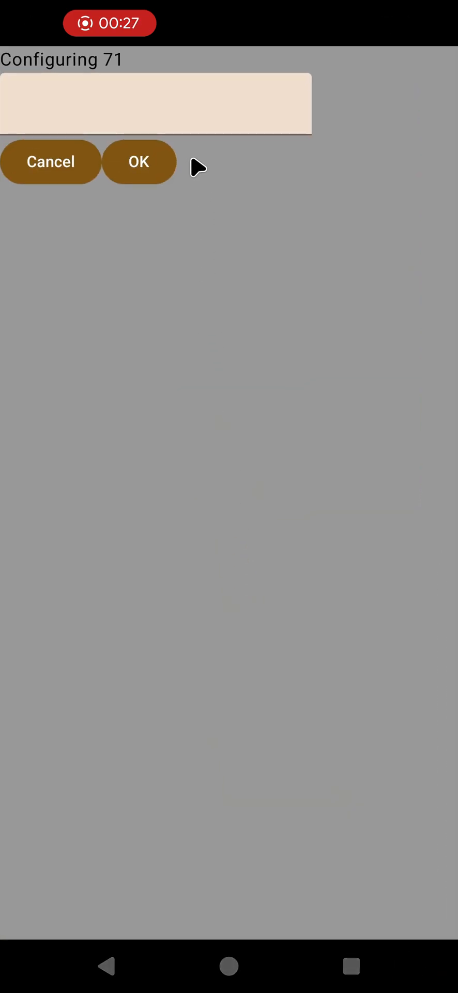
left_click(156, 103)
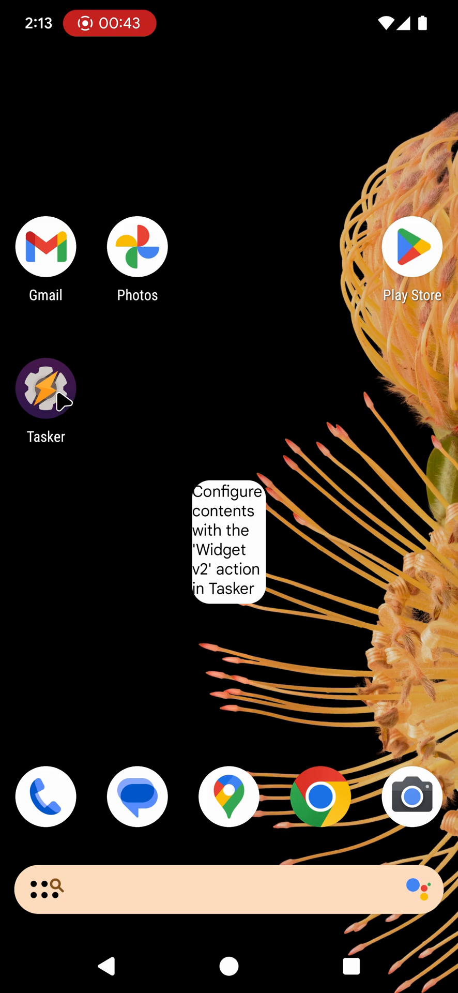
Step: Launch Tasker and enter the Hello World Widget task's Widget v2 action
left_click(46, 388)
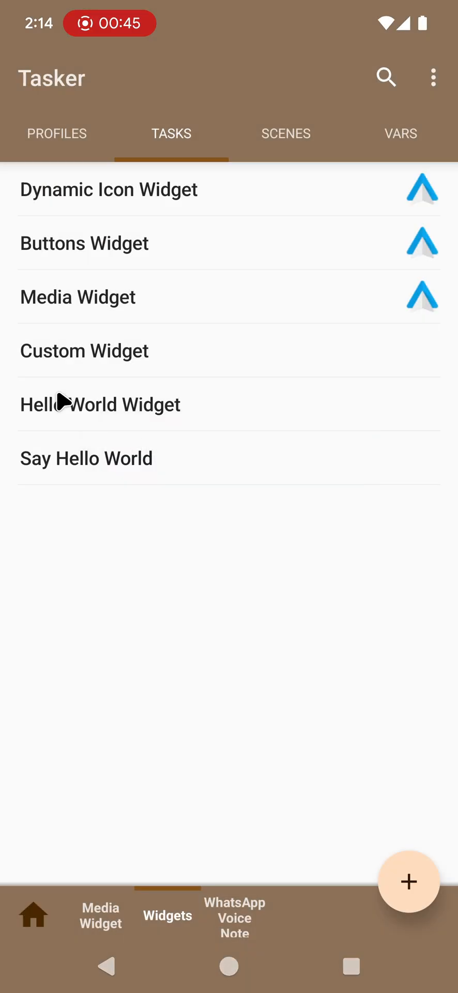
mouse_move(131, 404)
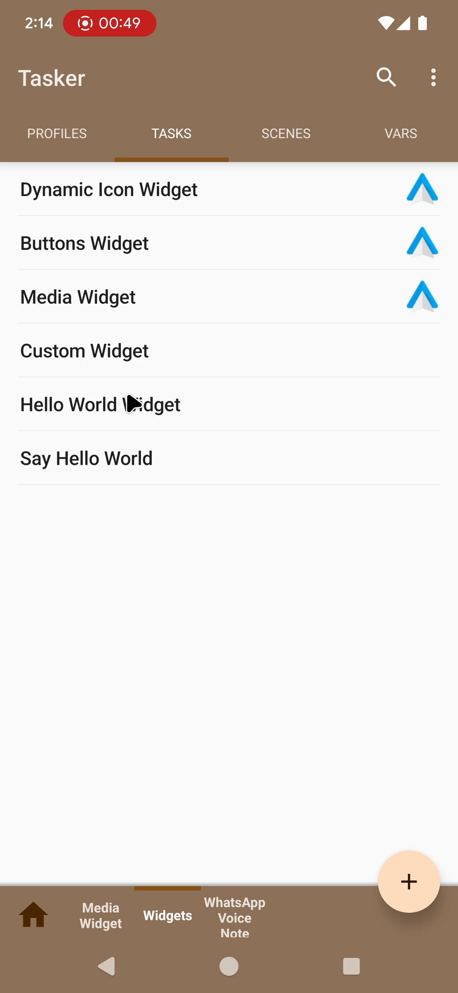
left_click(100, 405)
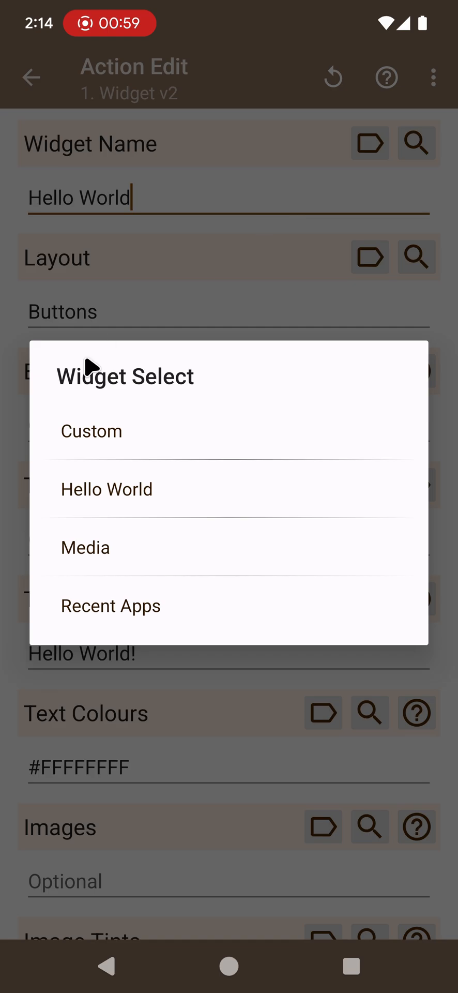
mouse_move(183, 445)
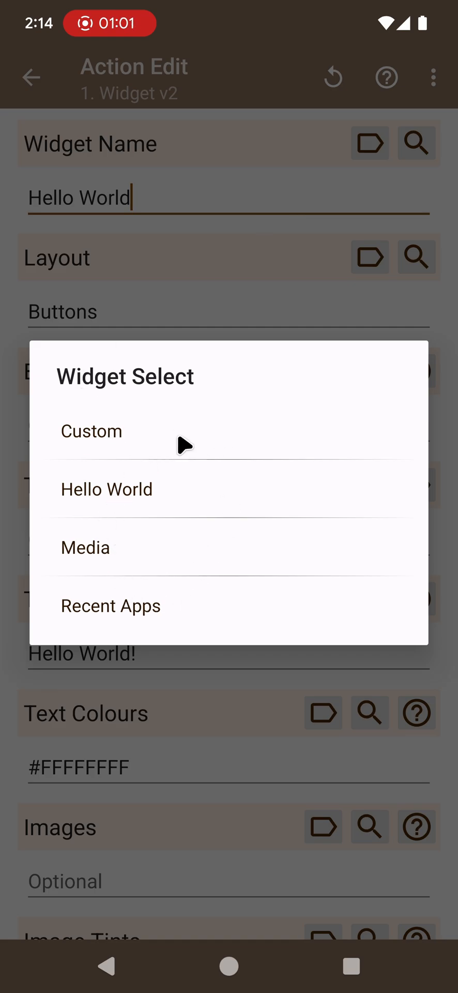
mouse_move(113, 502)
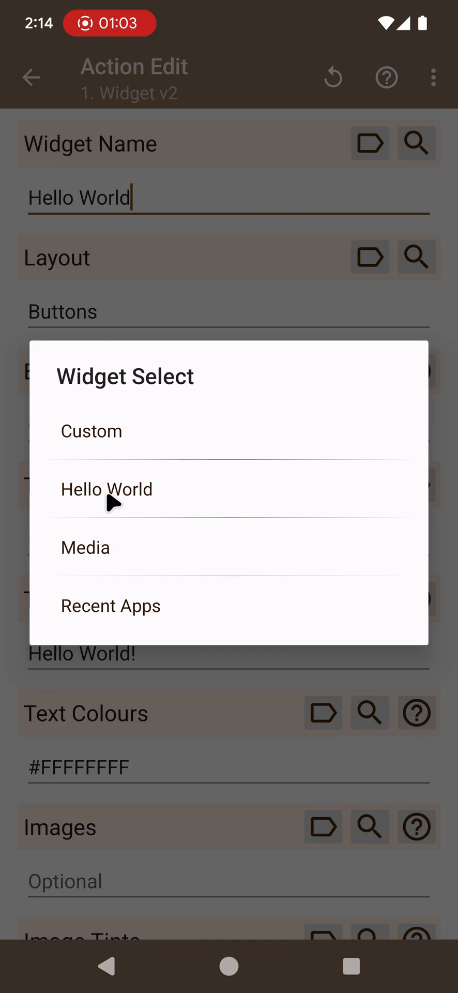
Step: Select Hello World as the target widget and show the Layout choices
left_click(107, 488)
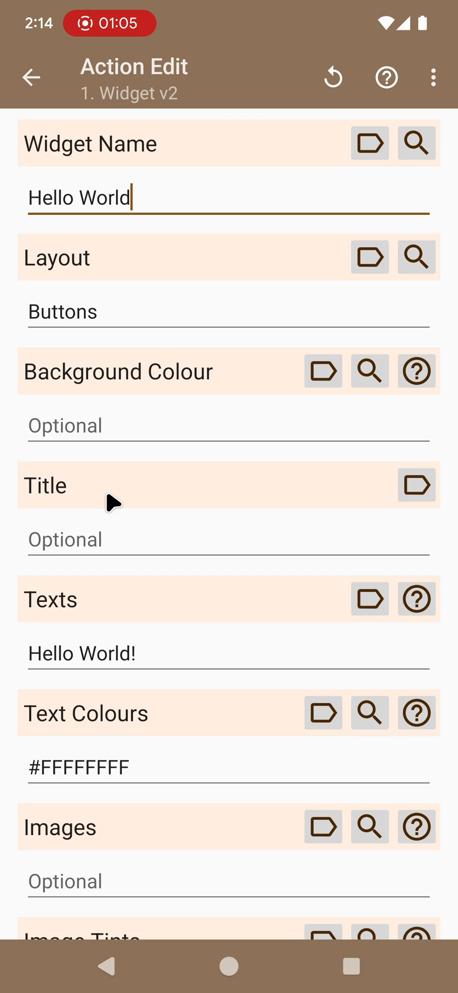
mouse_move(120, 283)
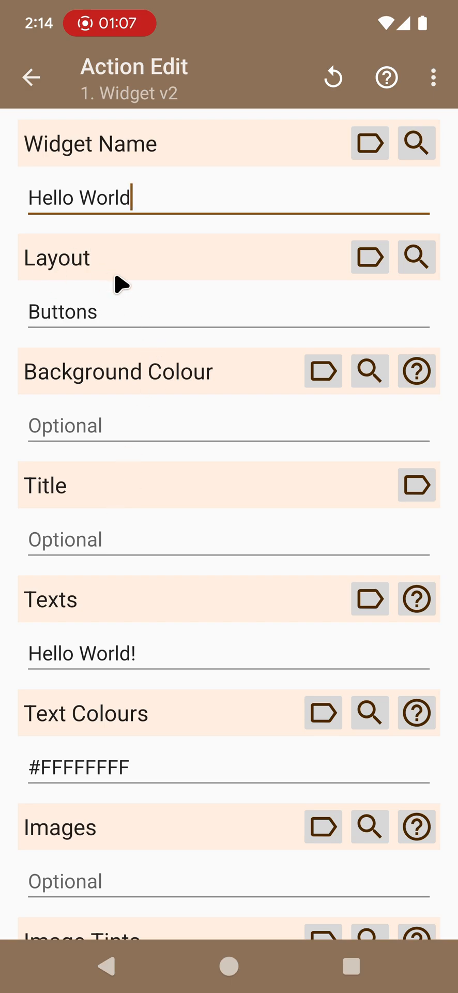
left_click(417, 258)
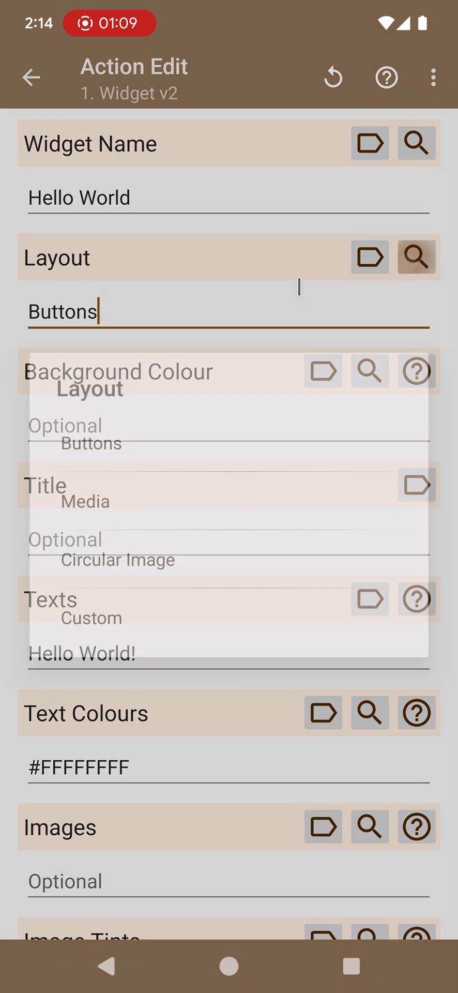
left_click(416, 258)
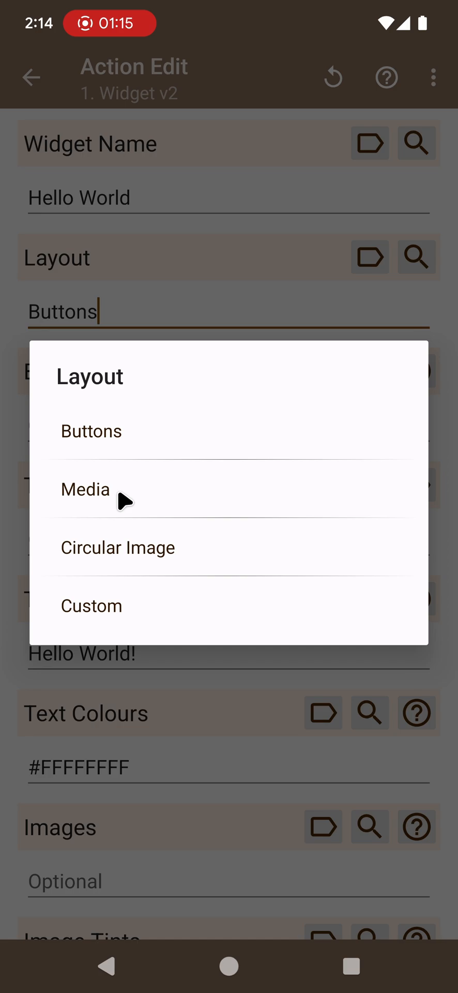
mouse_move(191, 510)
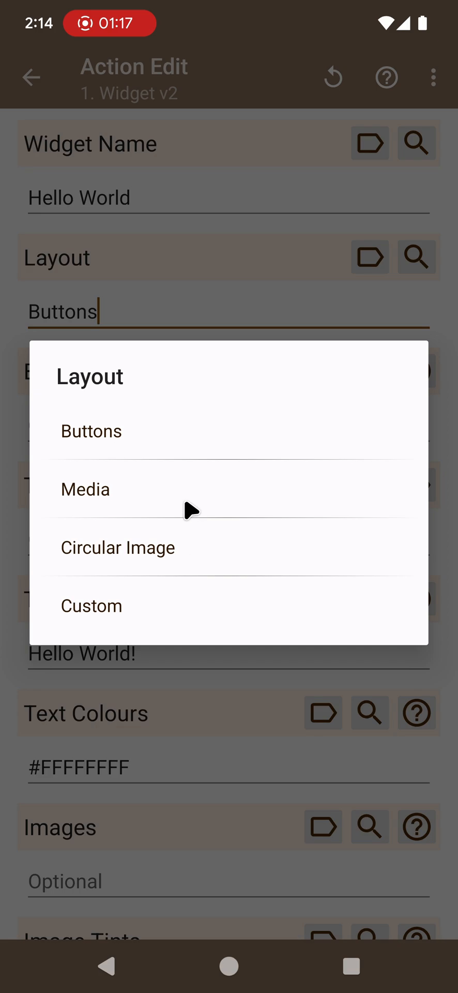
mouse_move(188, 565)
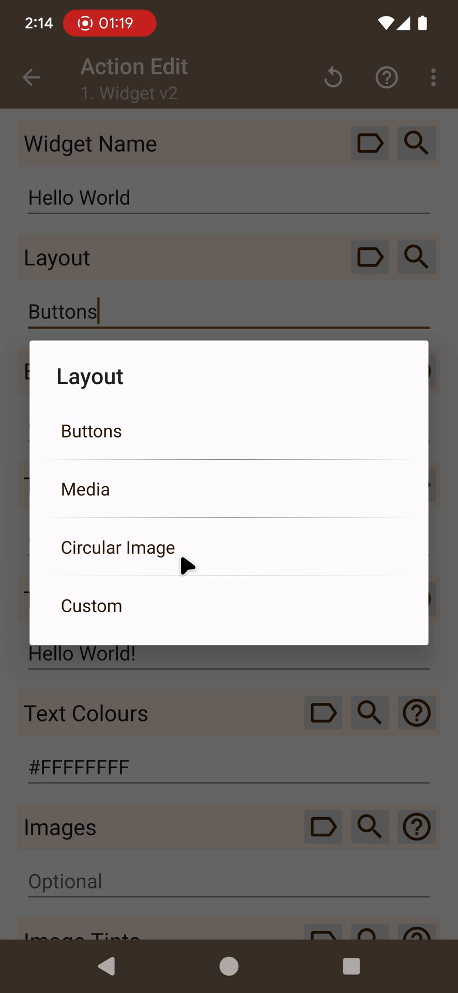
mouse_move(144, 607)
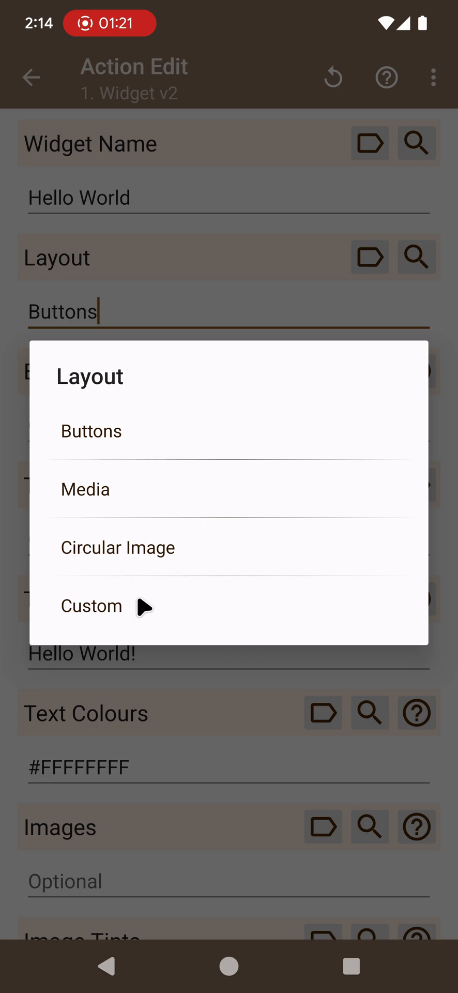
mouse_move(68, 499)
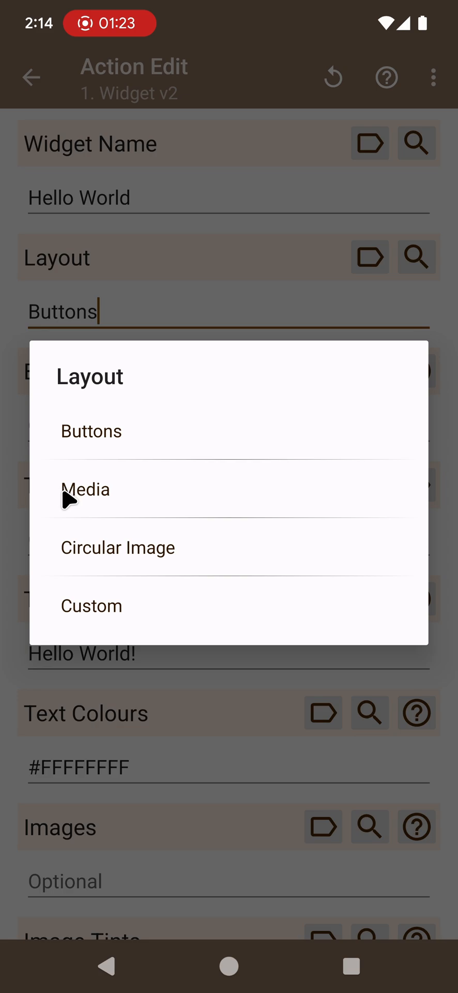
mouse_move(60, 627)
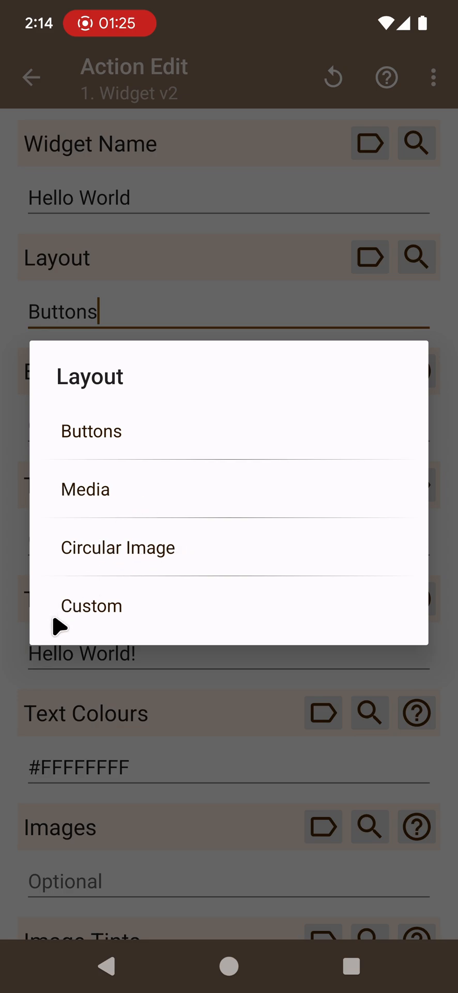
mouse_move(87, 453)
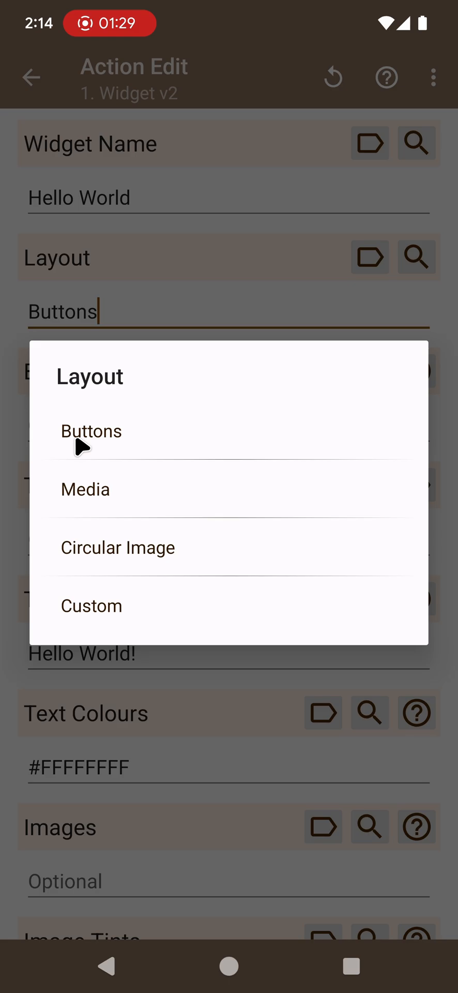
Step: Choose the Buttons layout and inspect the Text Colours value #FFFFFFFF
left_click(91, 430)
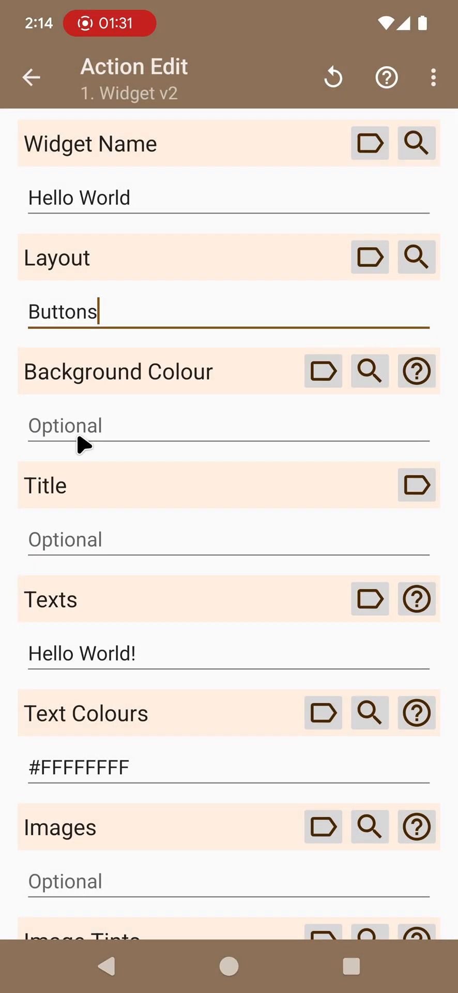
mouse_move(289, 348)
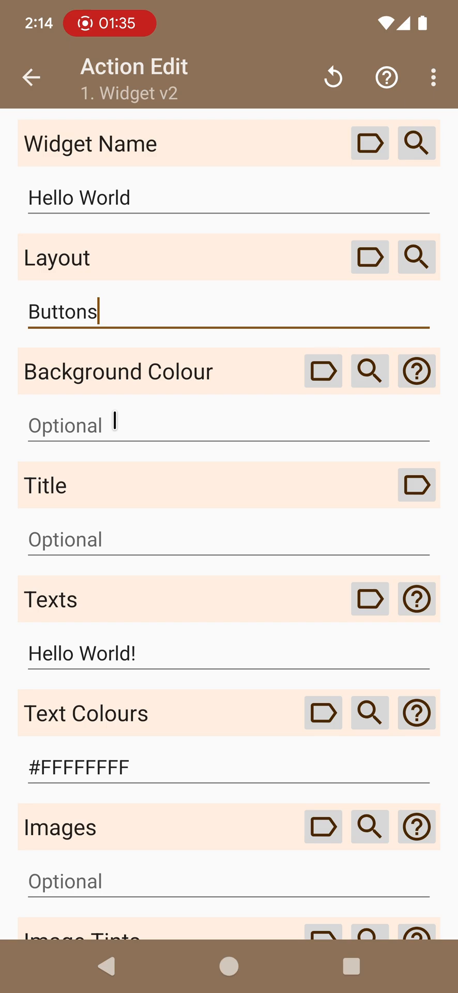
scroll("down", 3)
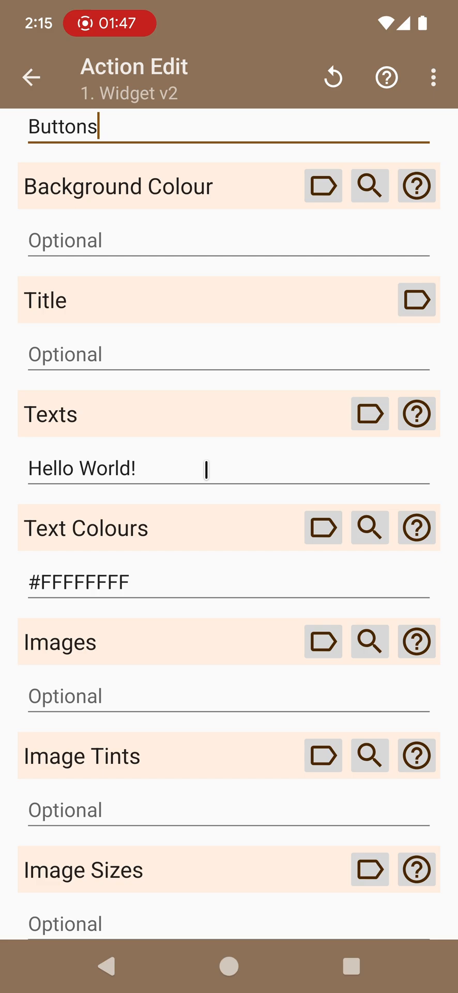
left_click(146, 581)
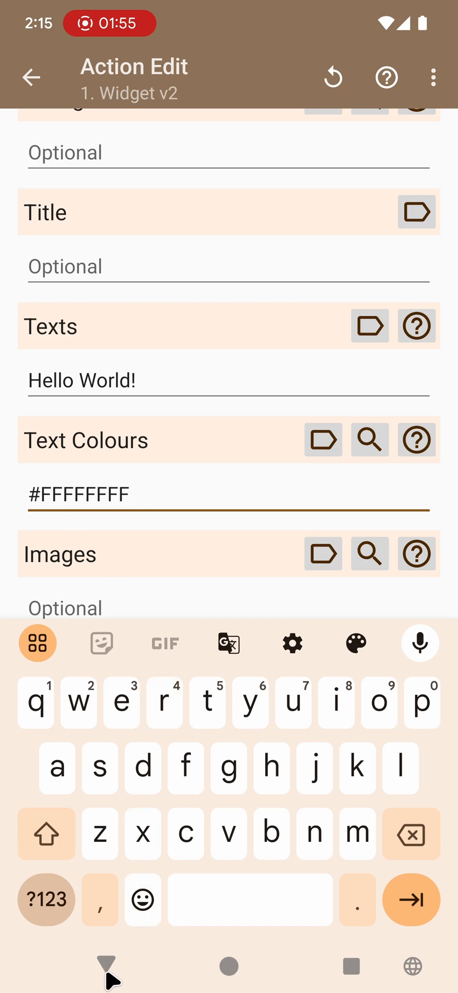
Step: Leave the action editor so the widget shows Hello World! on the home screen
left_click(30, 77)
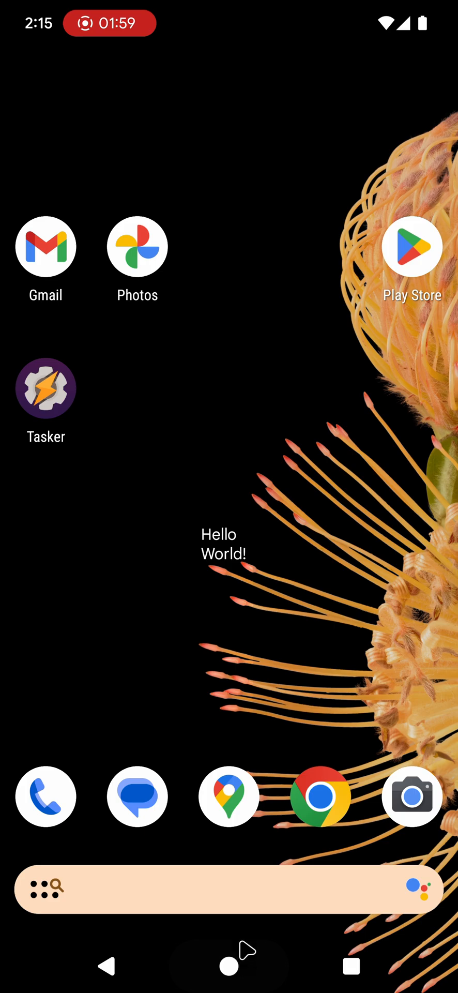
mouse_move(242, 611)
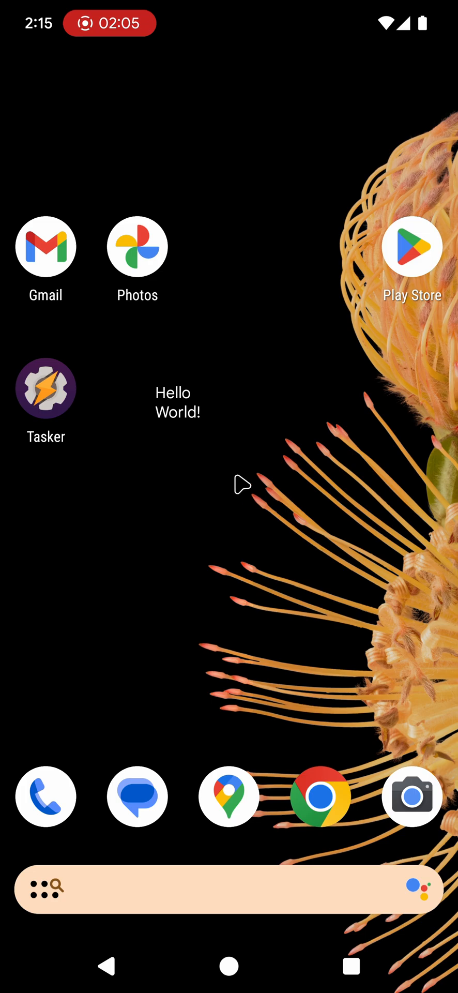
mouse_move(206, 413)
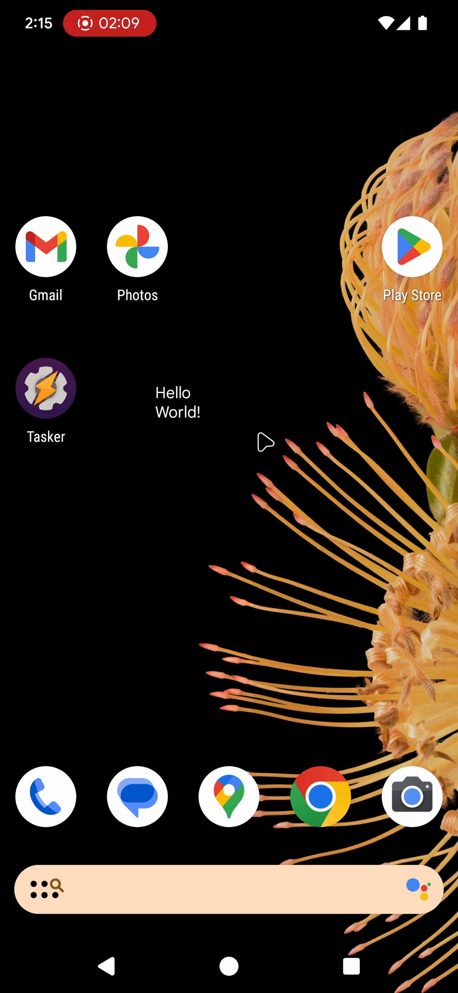
mouse_move(152, 415)
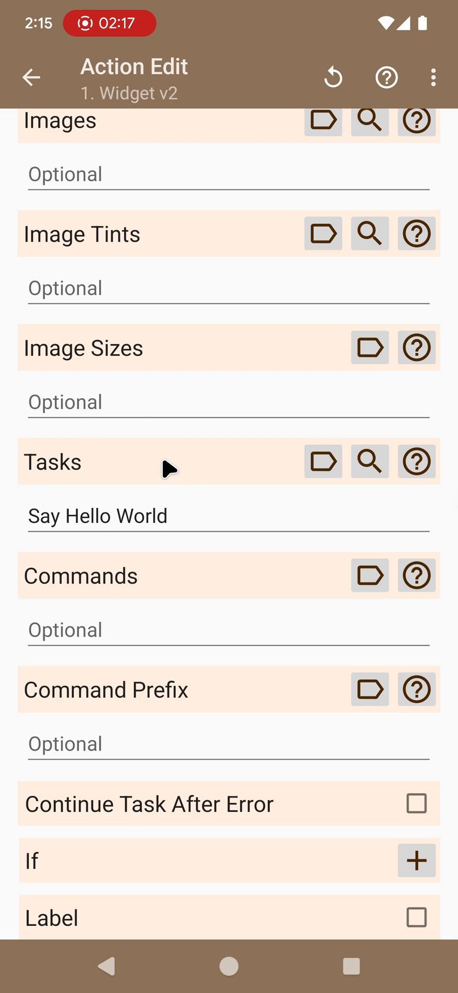
mouse_move(41, 499)
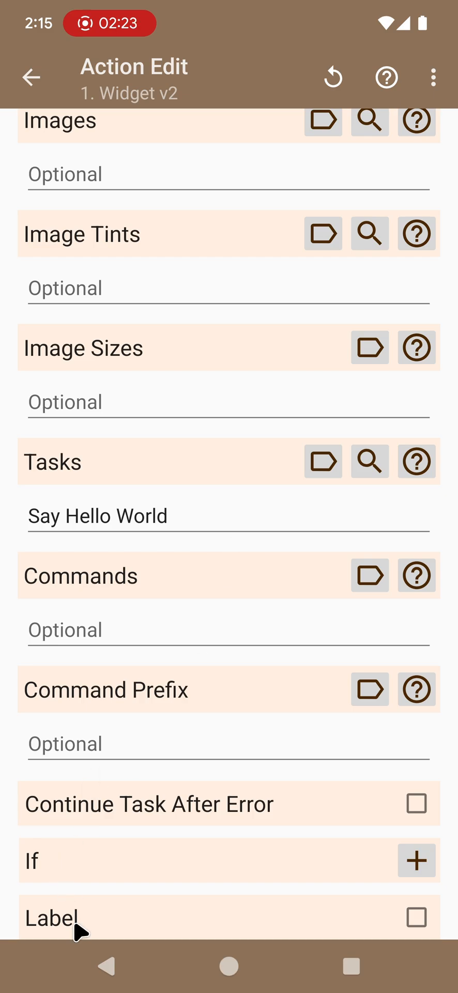
Step: Back out of Action Edit and Task Edit to the Tasks list
left_click(30, 76)
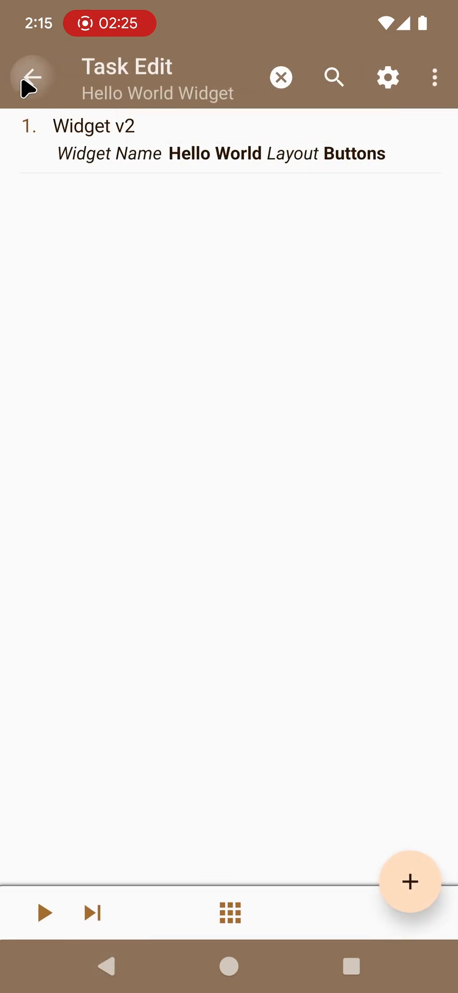
left_click(29, 78)
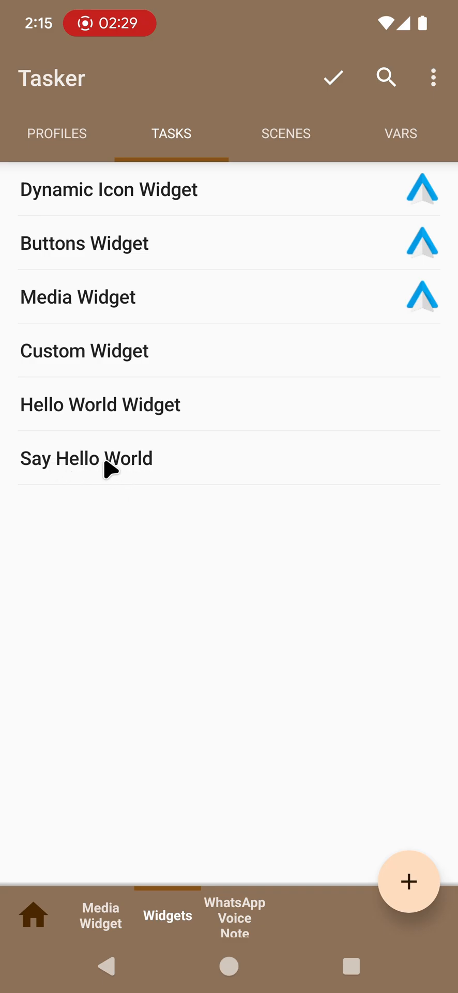
left_click(85, 457)
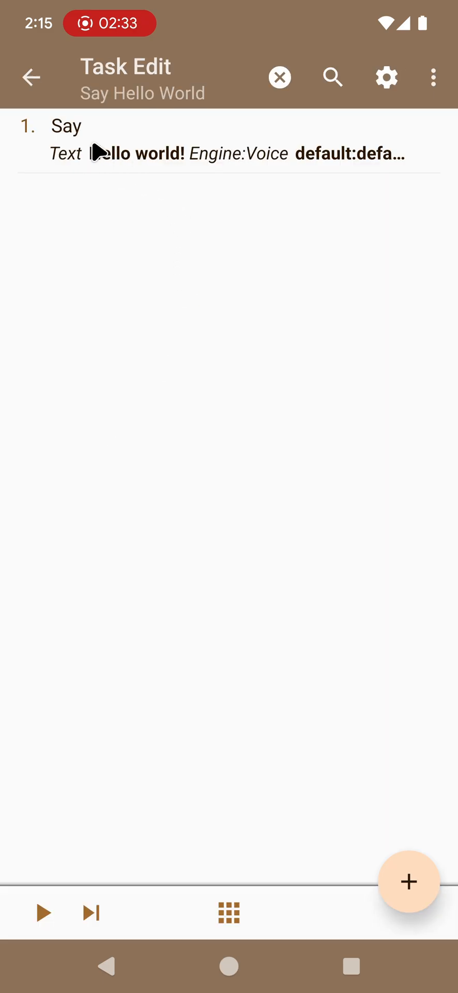
left_click(31, 77)
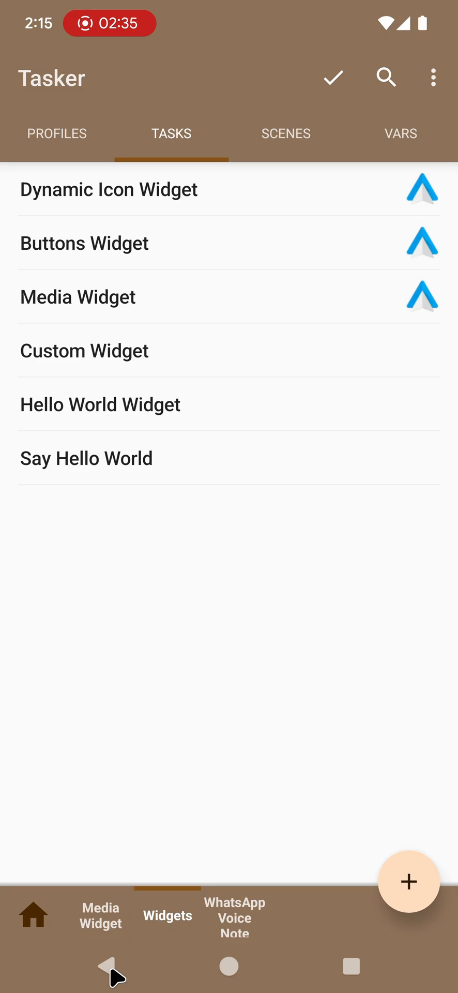
left_click(229, 966)
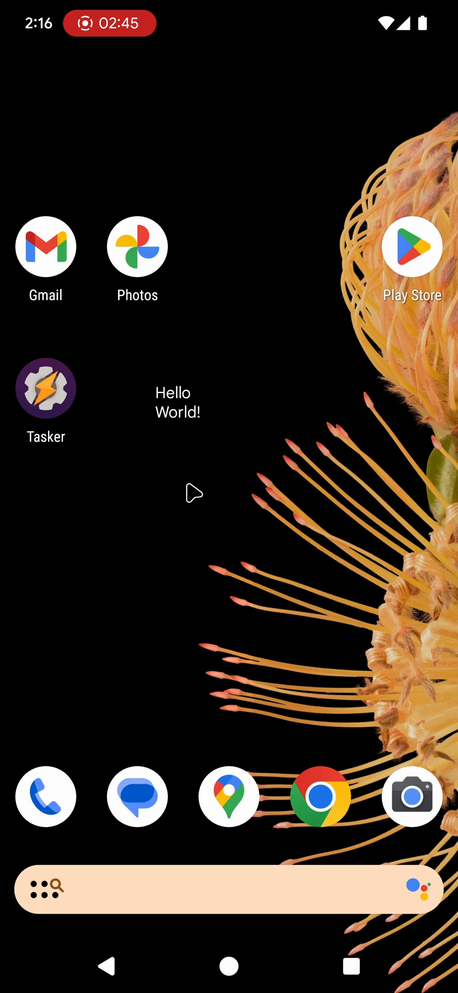
left_click(46, 388)
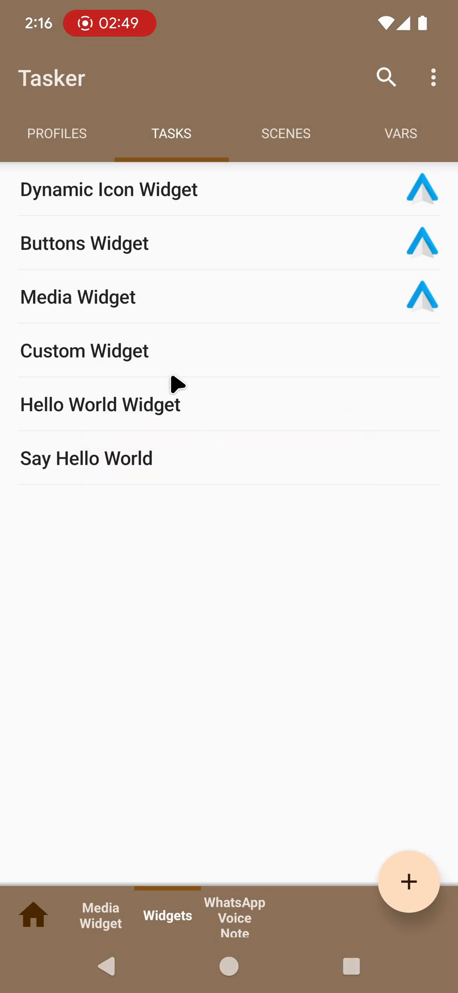
mouse_move(236, 441)
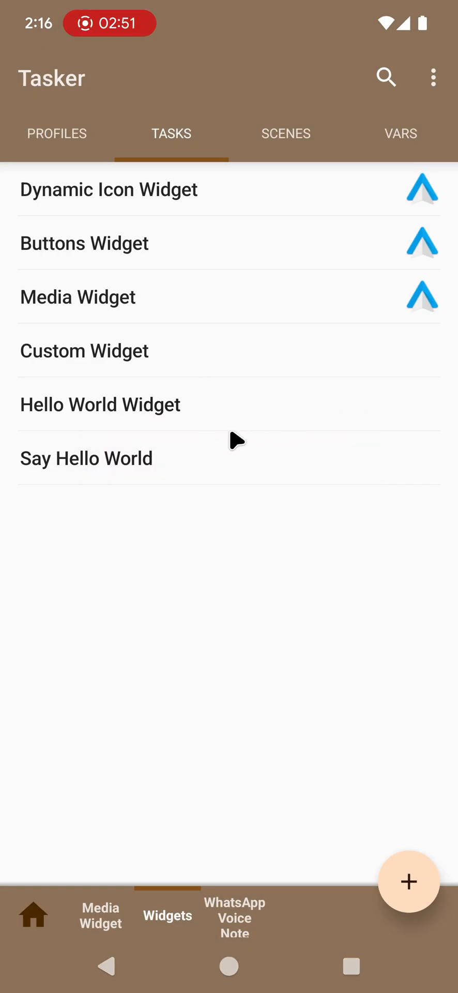
mouse_move(174, 428)
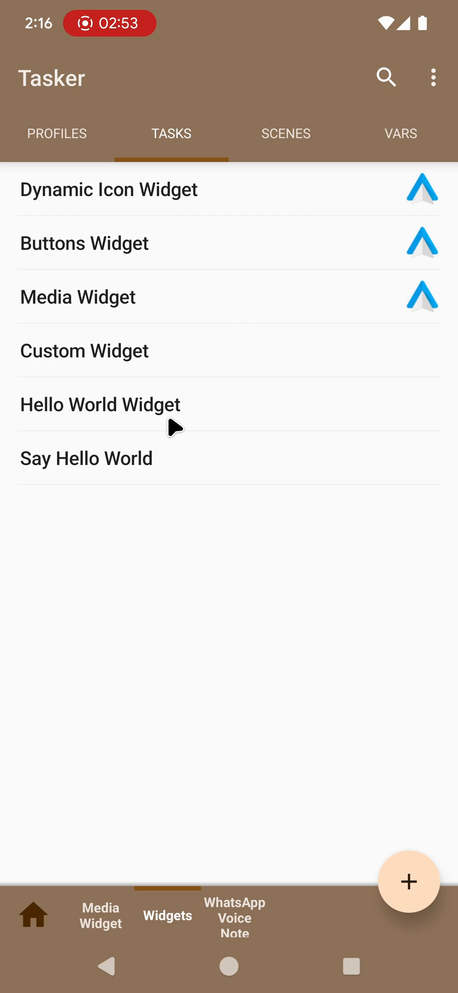
mouse_move(126, 364)
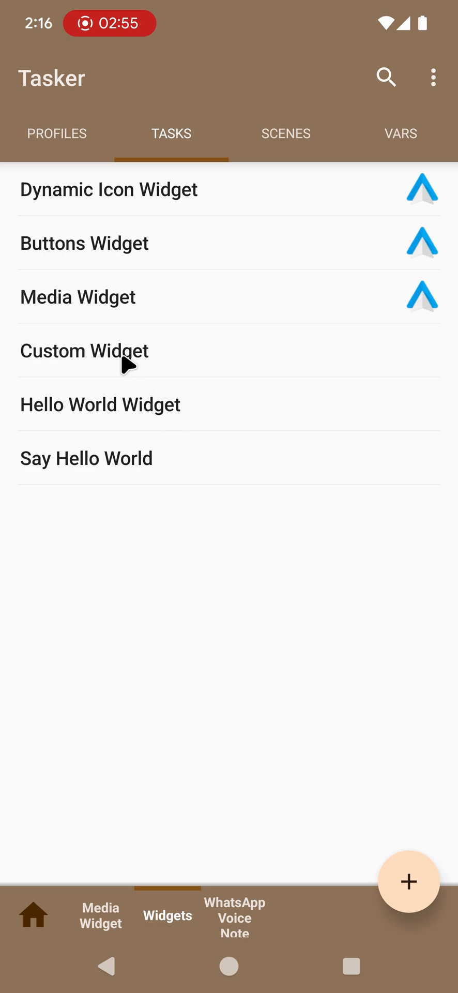
mouse_move(131, 271)
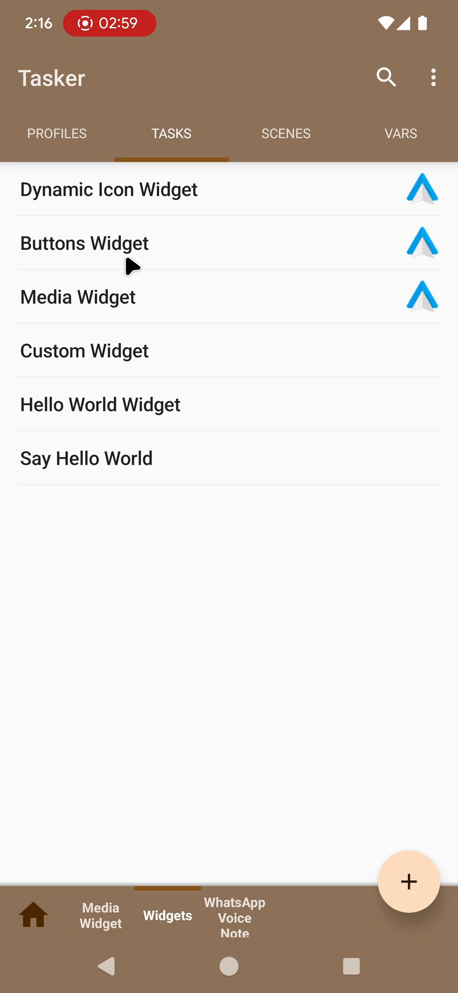
mouse_move(109, 256)
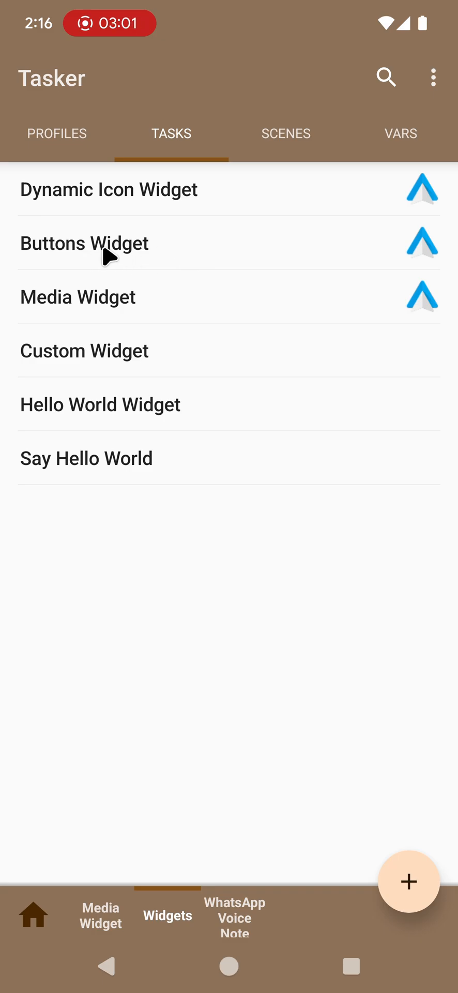
Step: Review the Buttons Widget task's Recent Apps action: app icons, launchapp commands and prefix
left_click(84, 242)
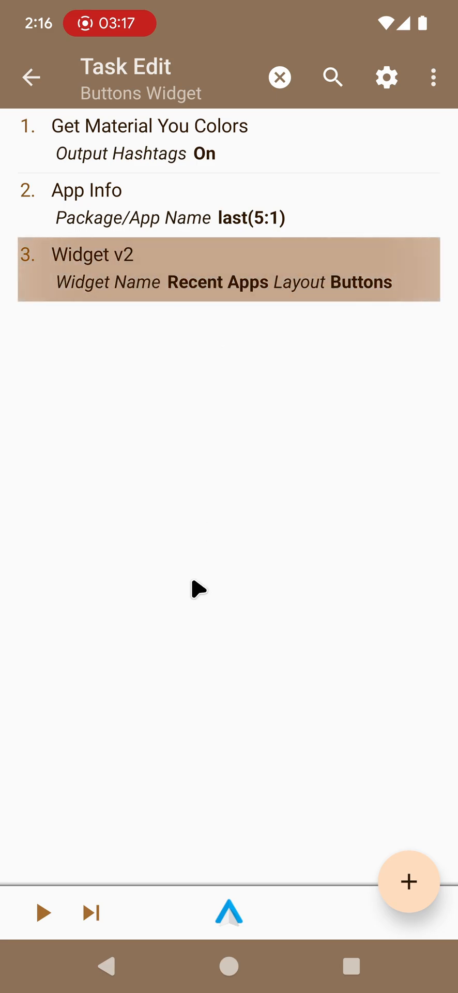
left_click(228, 269)
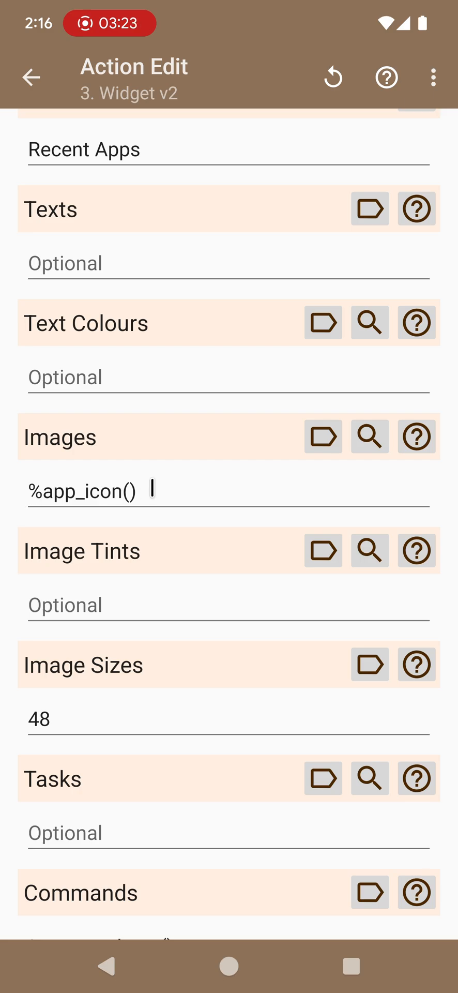
scroll("down", 3)
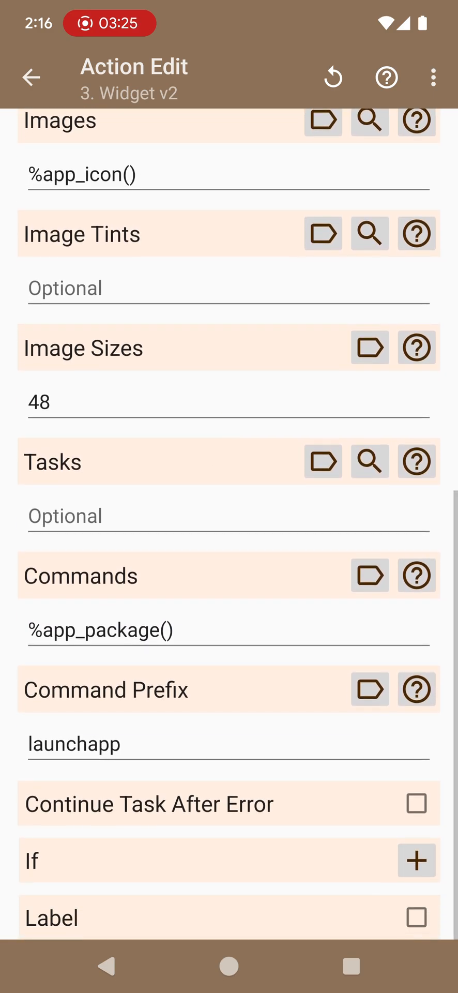
left_click(132, 630)
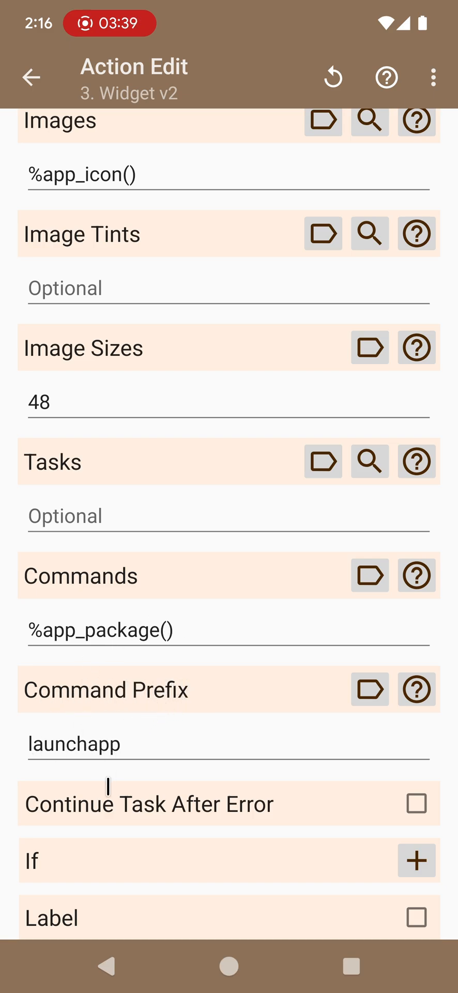
mouse_move(110, 666)
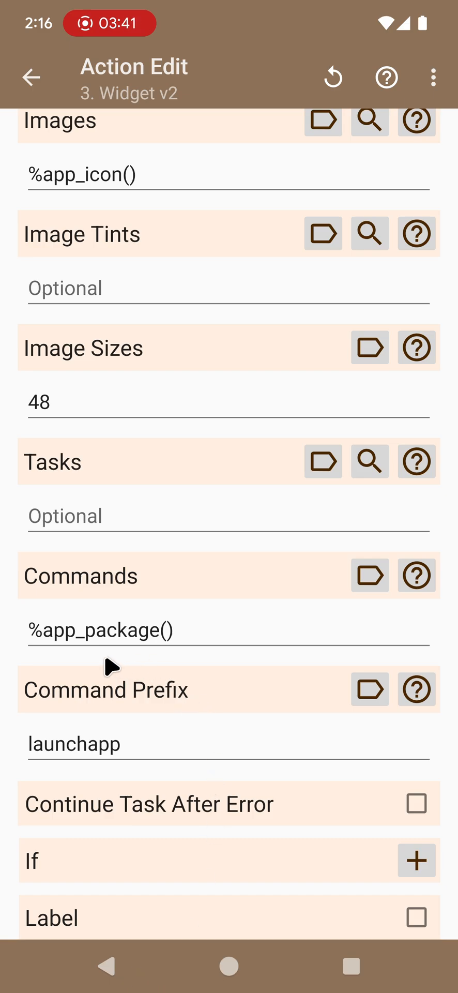
mouse_move(209, 964)
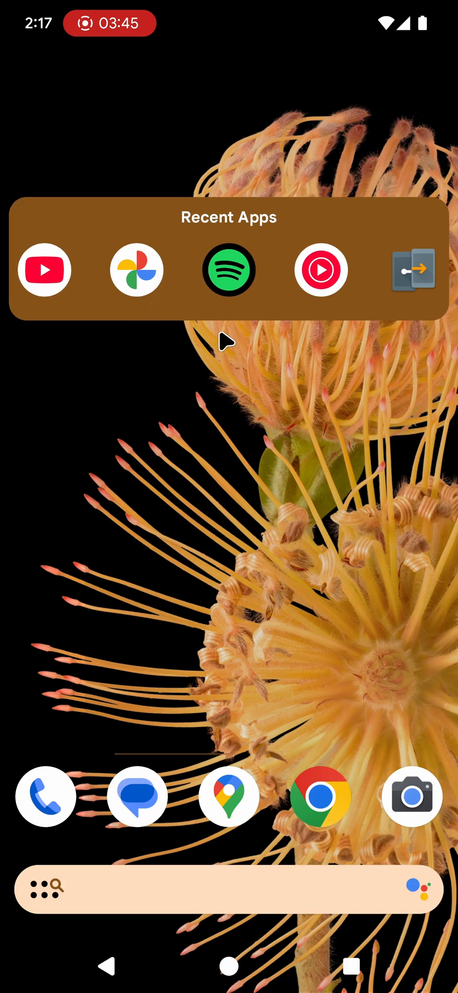
mouse_move(273, 452)
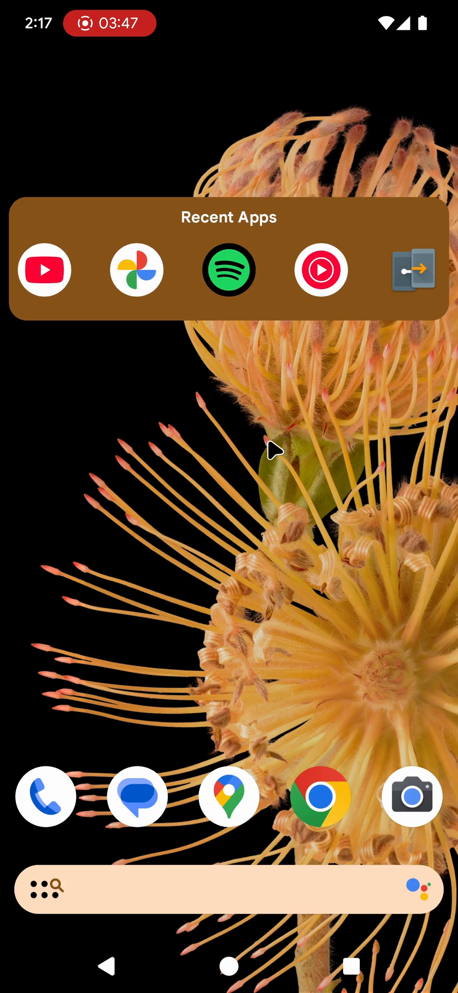
mouse_move(56, 295)
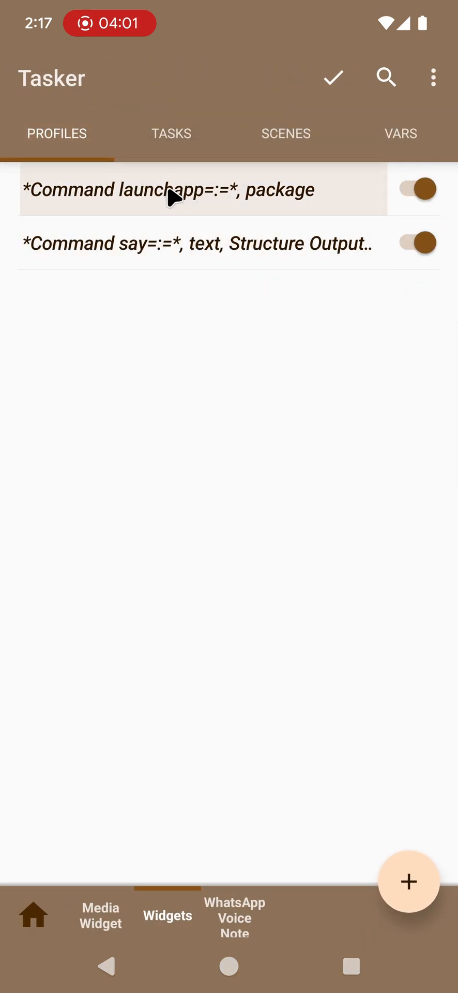
mouse_move(129, 199)
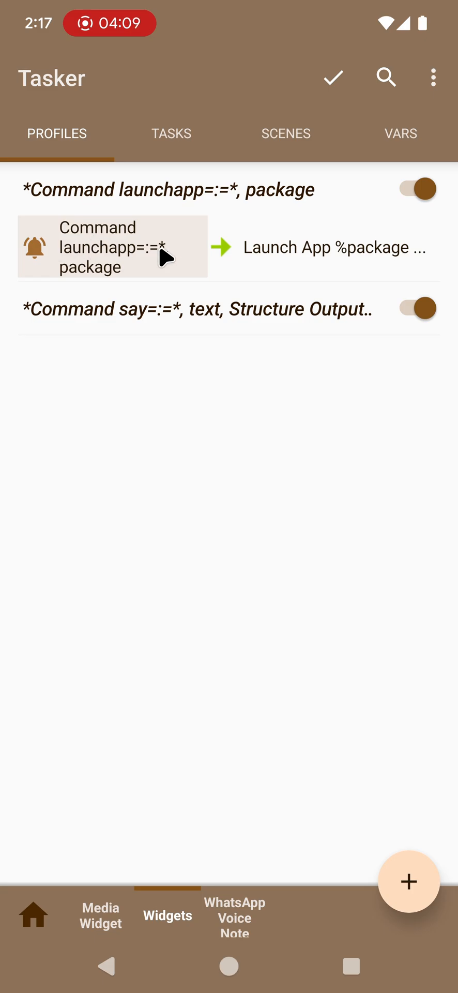
Step: View the launchapp profile's task with its single Launch App action using %package
left_click(112, 246)
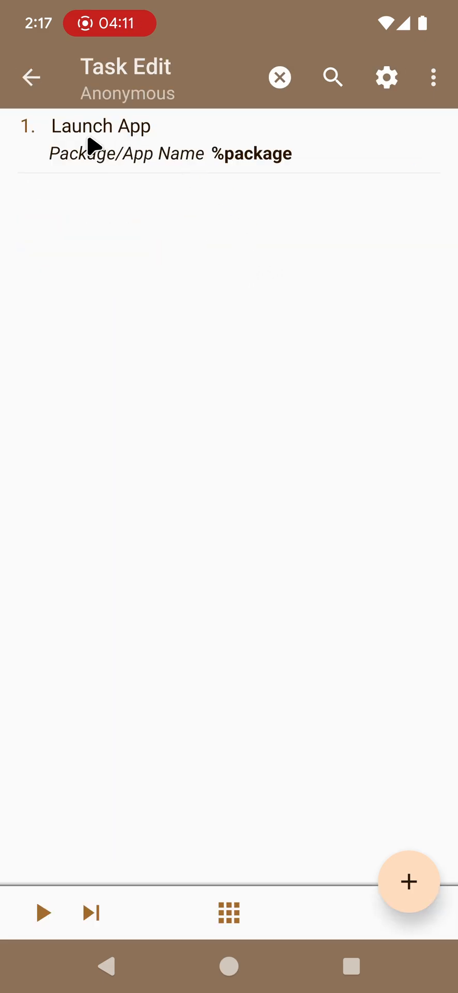
mouse_move(241, 165)
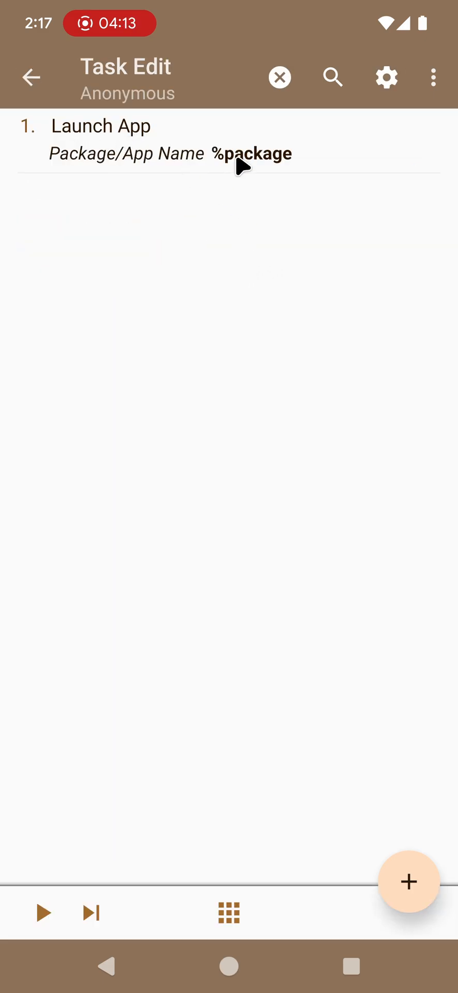
mouse_move(253, 147)
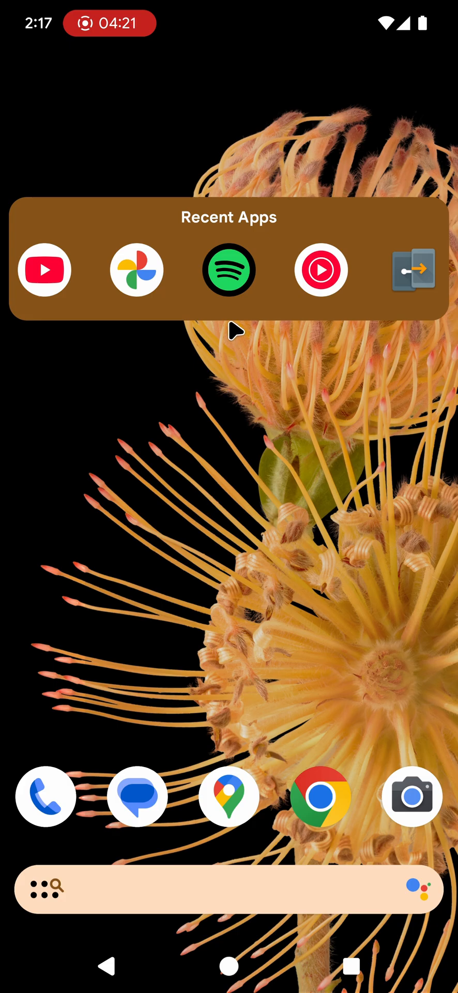
Step: Return to Tasker showing the Widgets project's Profiles tab
left_click(230, 269)
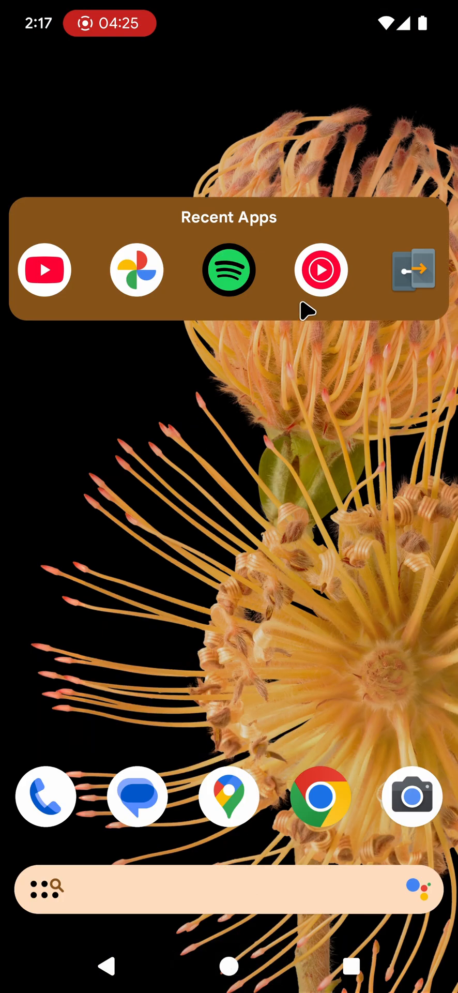
left_click(411, 270)
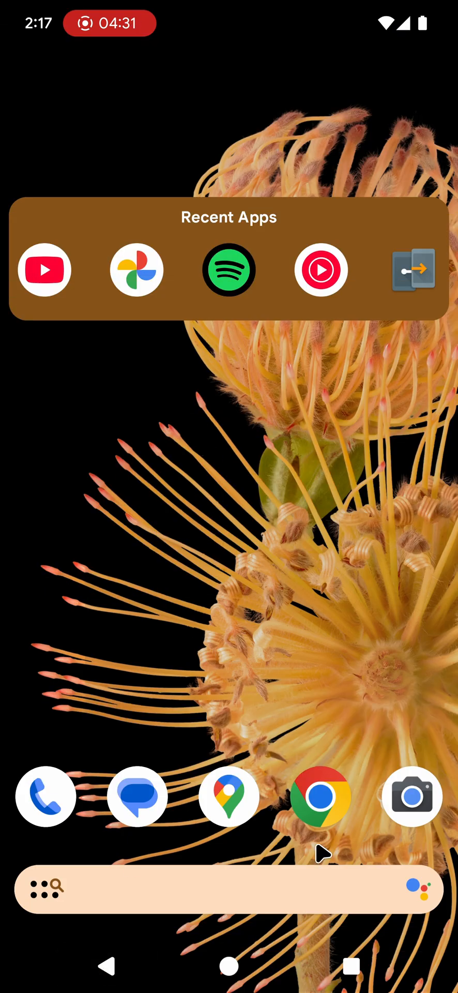
mouse_move(197, 357)
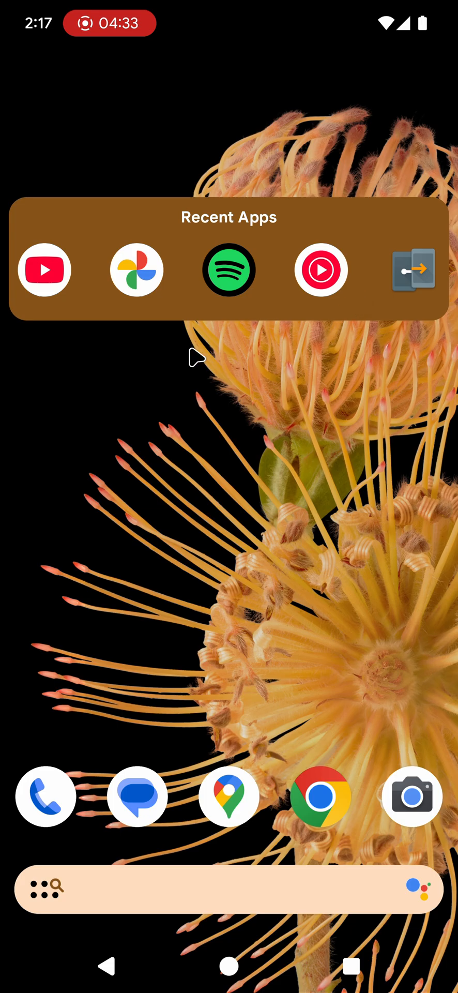
mouse_move(209, 367)
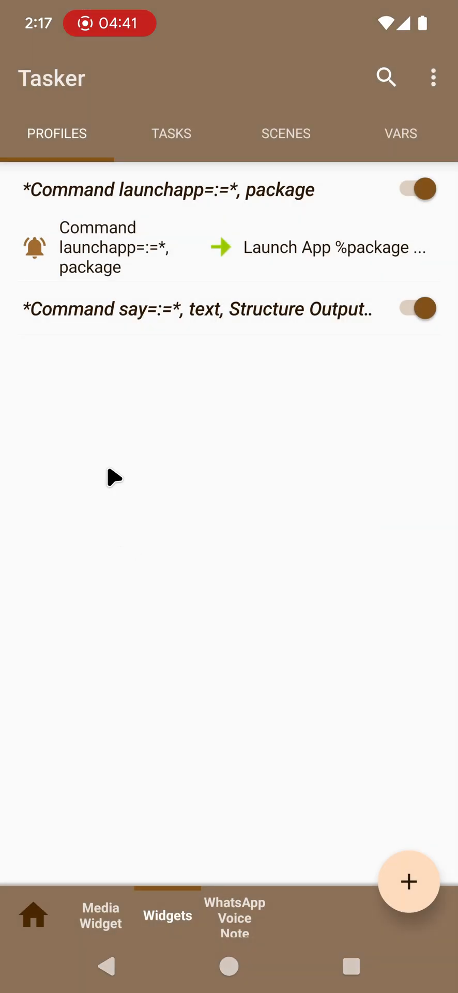
Step: Show the Media Widget project's profiles and return home to the Efils' God media widget
left_click(172, 134)
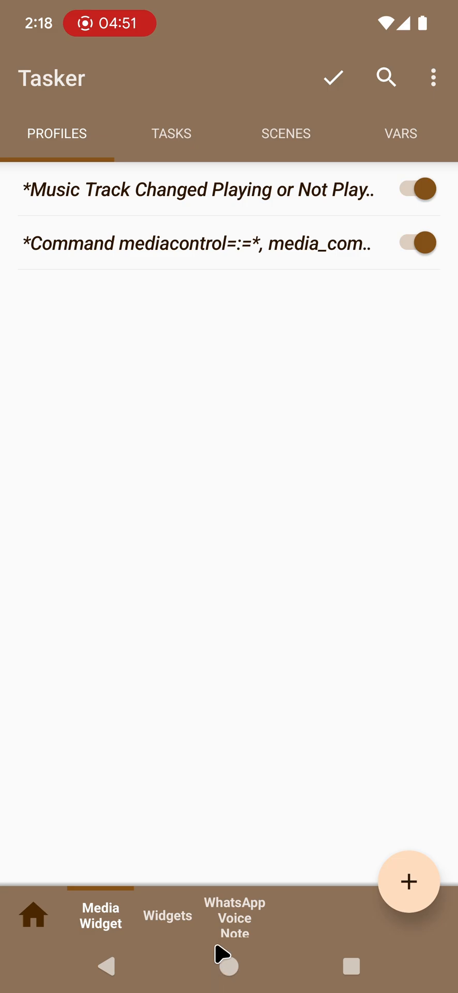
left_click(199, 189)
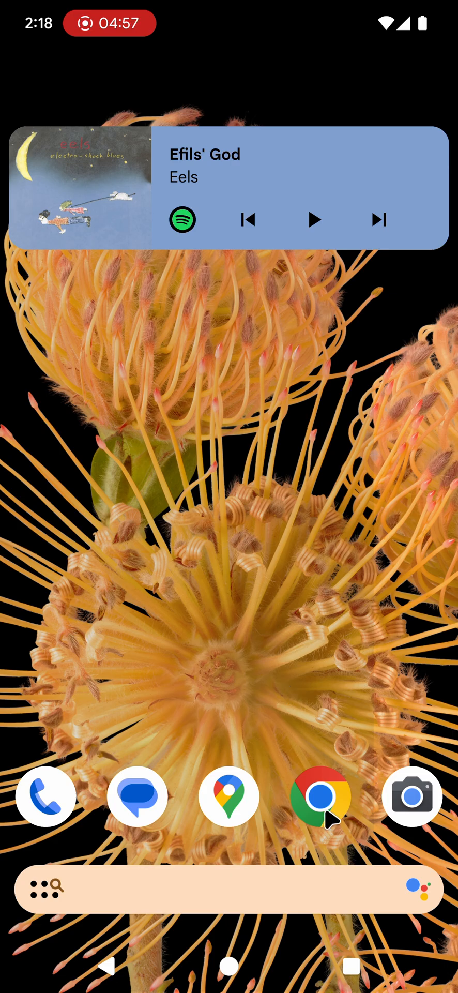
mouse_move(265, 380)
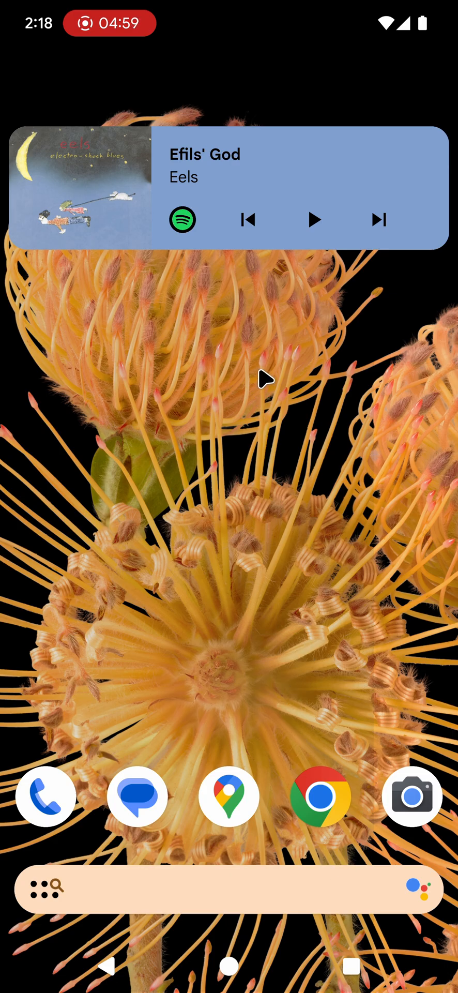
mouse_move(194, 380)
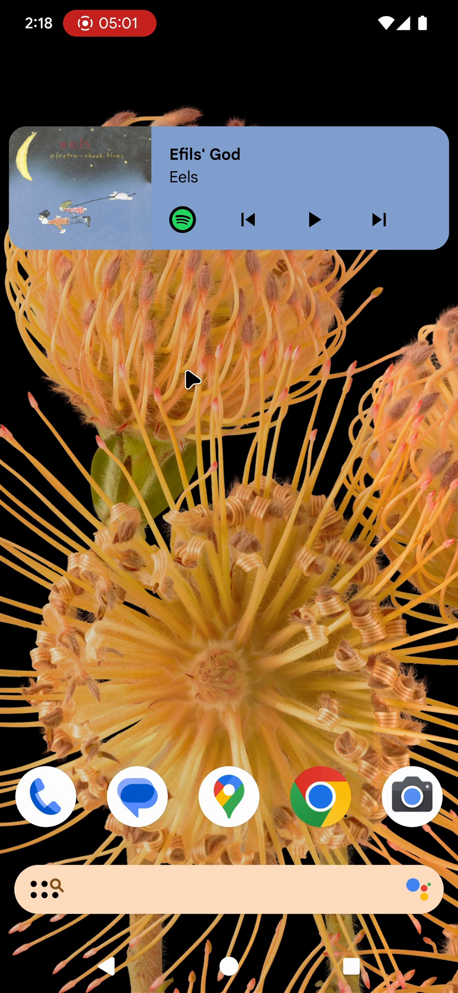
mouse_move(138, 157)
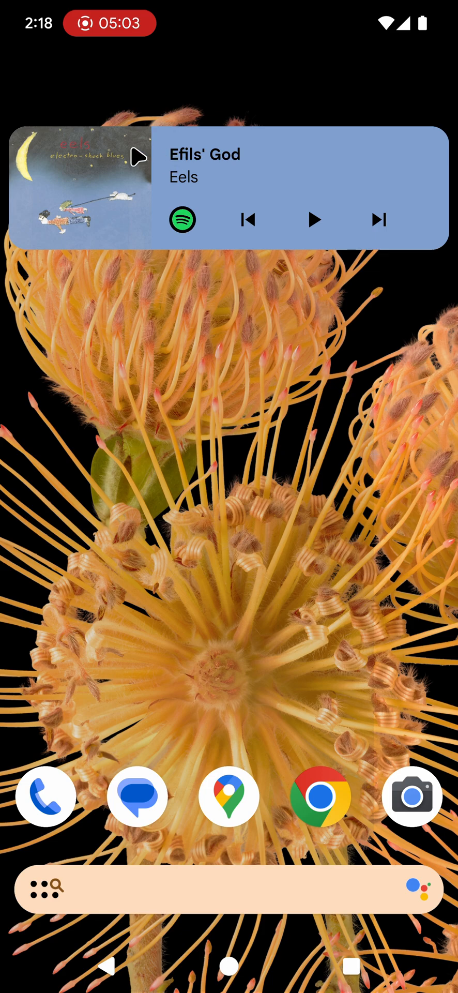
mouse_move(317, 311)
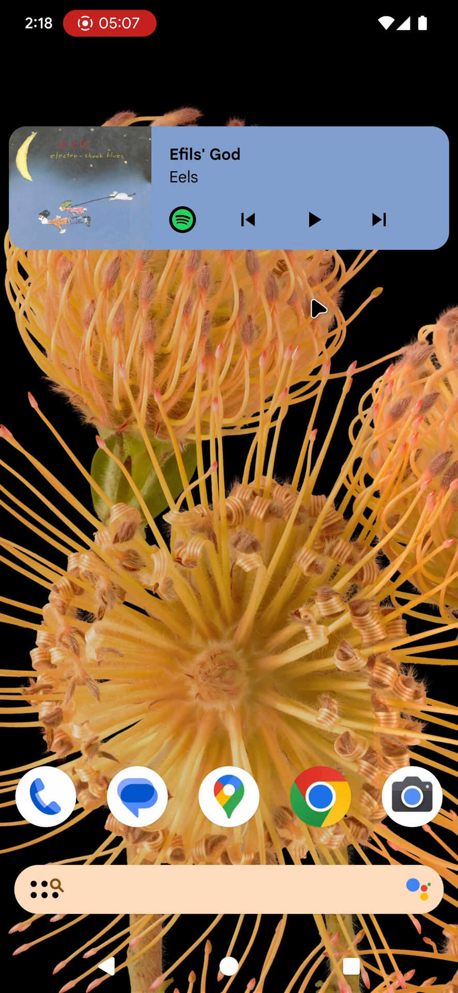
Step: Start playback from the media widget so it shows Incubus' Drive playing
scroll("down", 3)
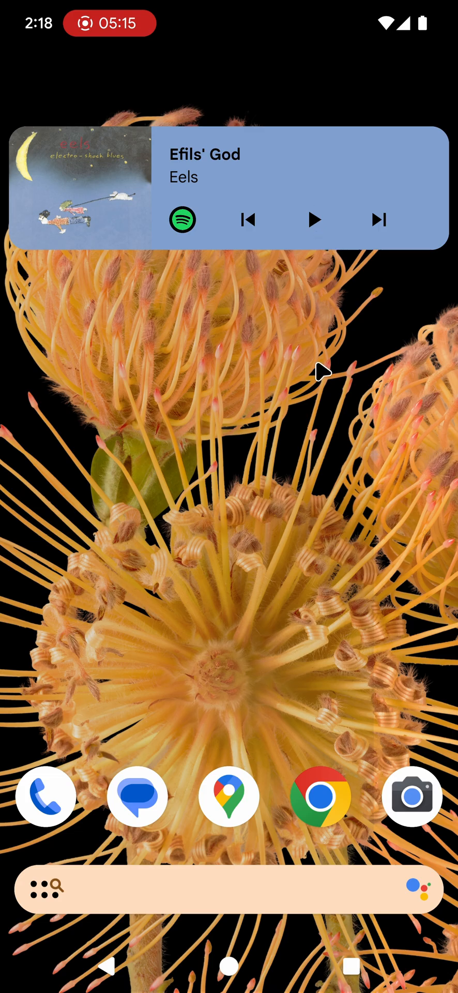
mouse_move(339, 401)
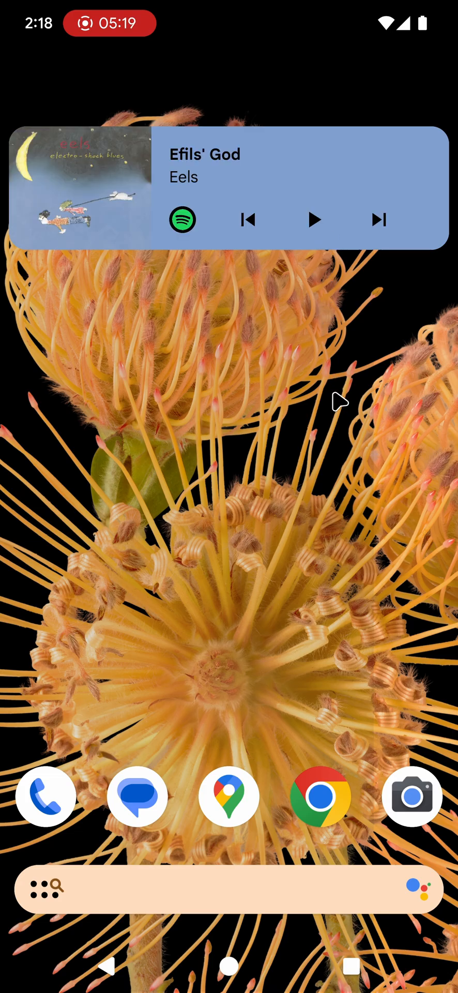
left_click(315, 219)
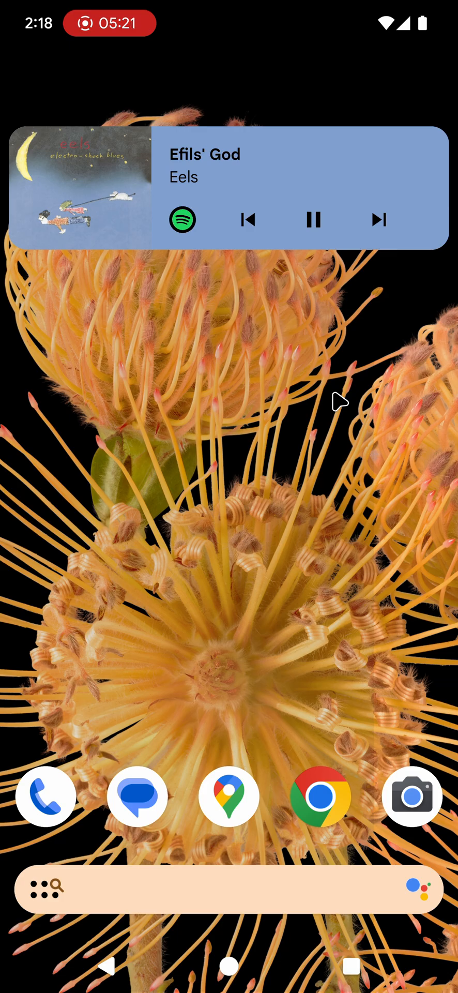
scroll("down", 3)
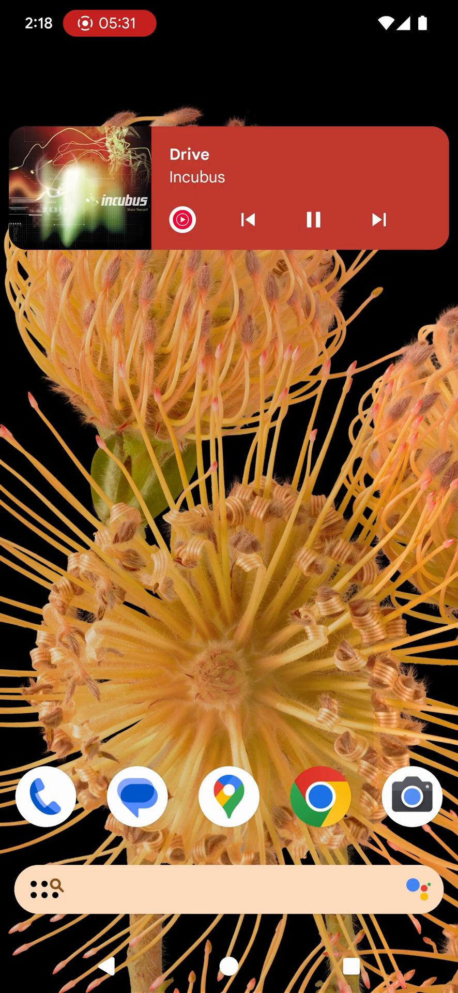
mouse_move(281, 366)
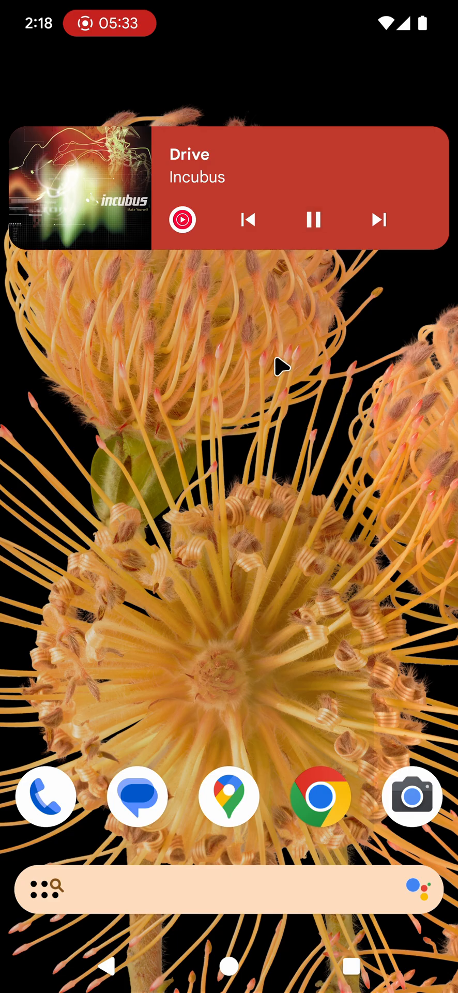
Step: Pause Drive and switch players so the widget returns to Eels' Efils' God, paused
left_click(314, 219)
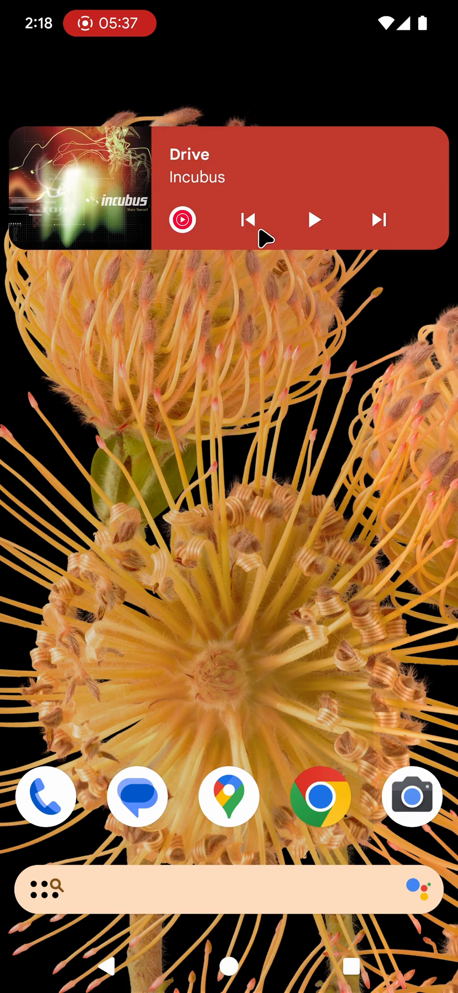
mouse_move(227, 368)
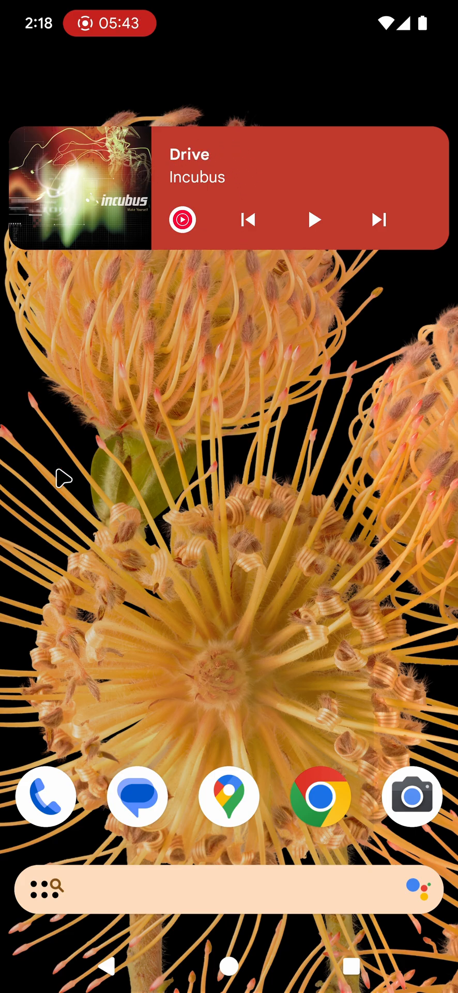
mouse_move(225, 337)
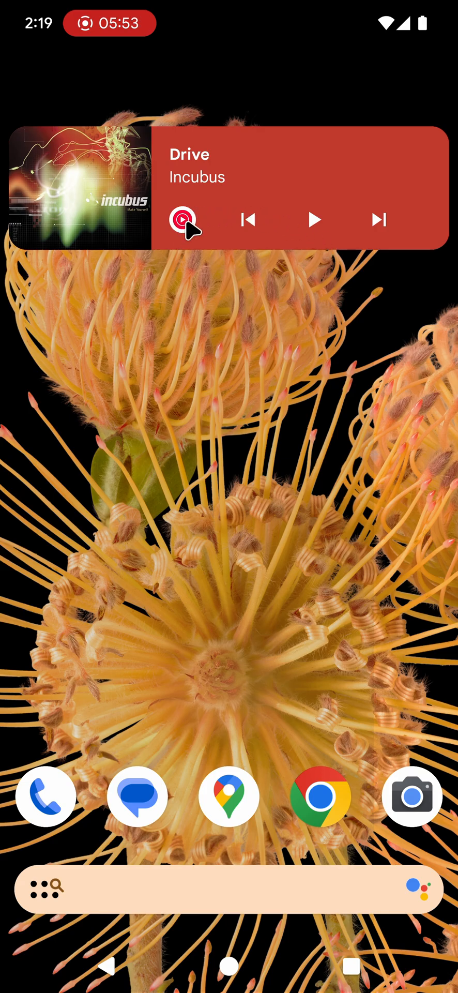
mouse_move(200, 326)
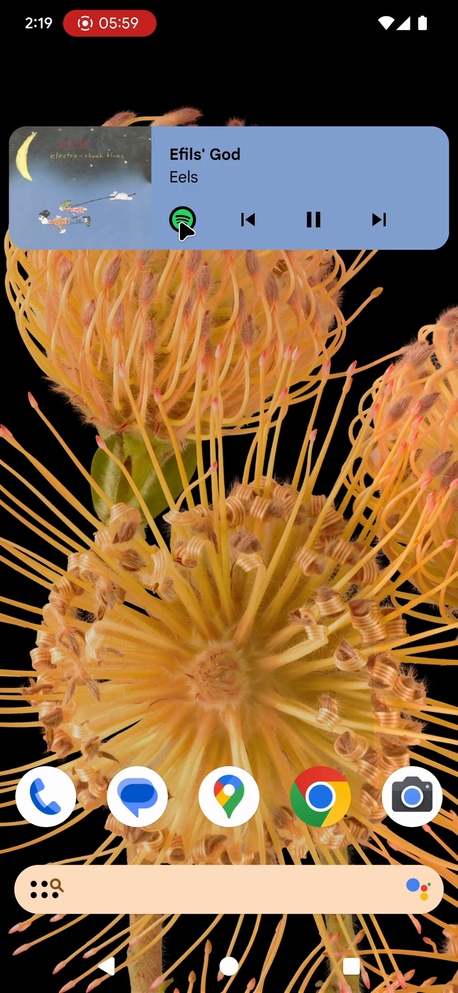
mouse_move(183, 317)
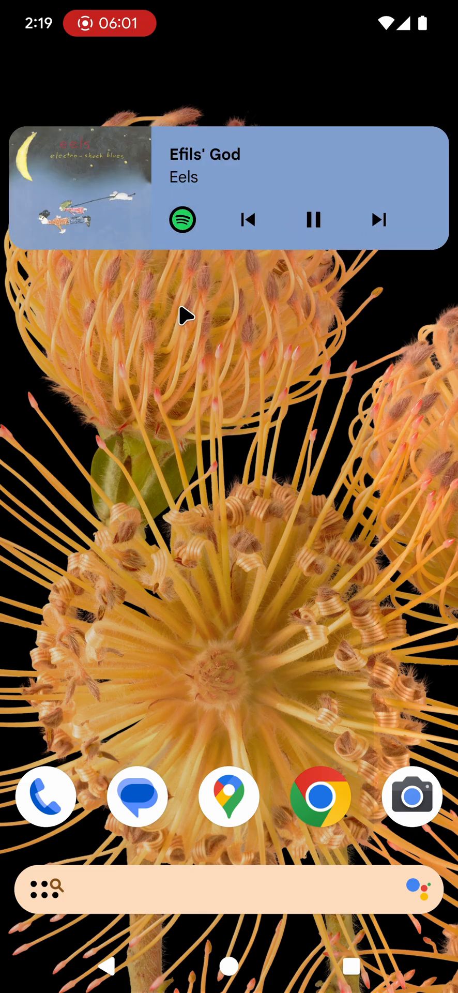
left_click(380, 220)
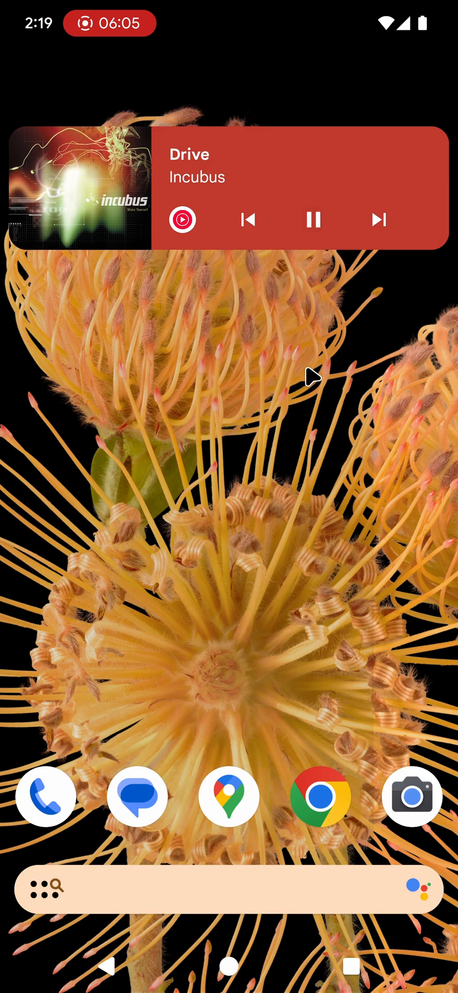
left_click(313, 219)
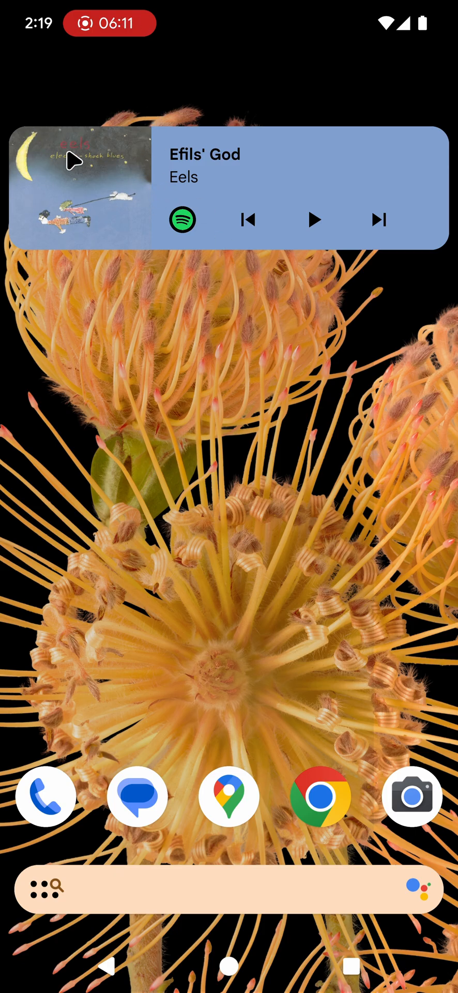
mouse_move(139, 239)
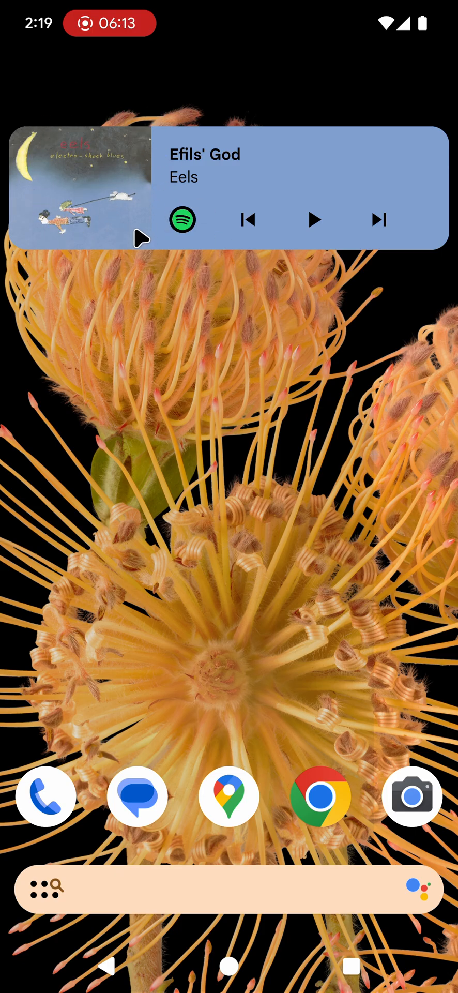
mouse_move(326, 241)
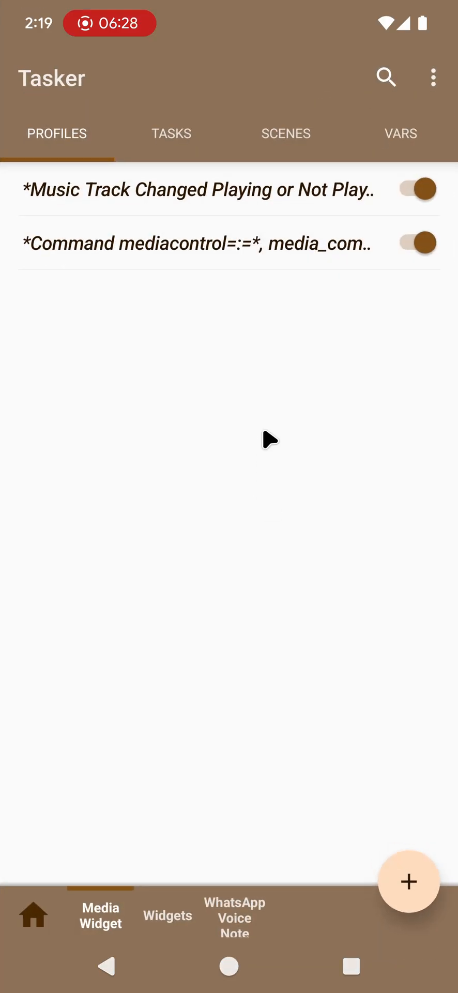
mouse_move(222, 310)
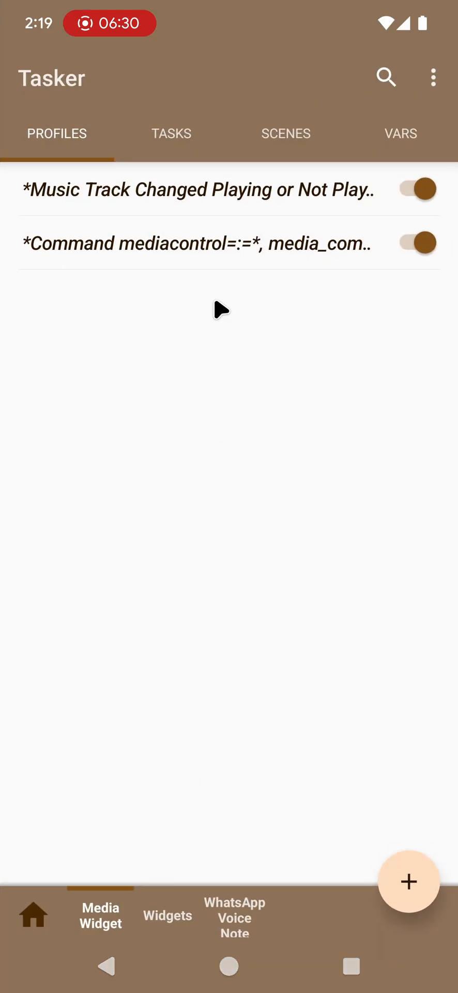
Step: Open the Custom Widget task from the Widgets project's task list
left_click(171, 133)
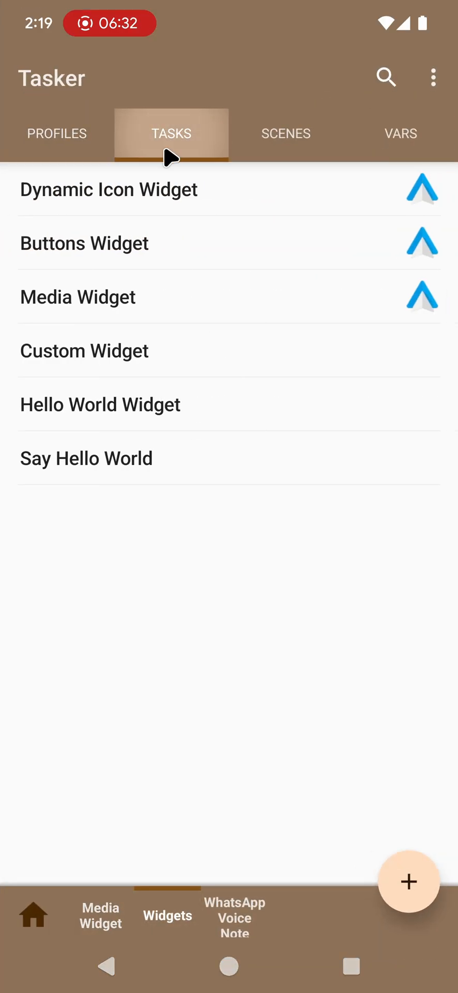
left_click(84, 351)
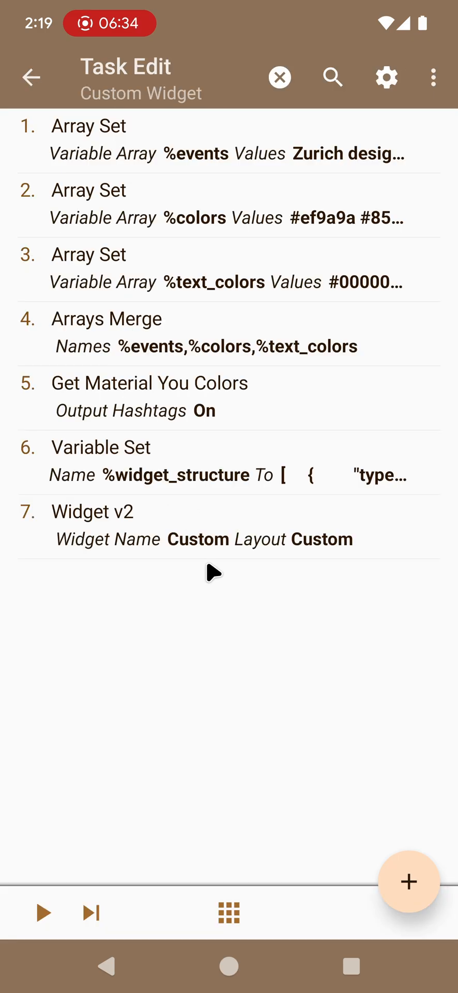
mouse_move(98, 640)
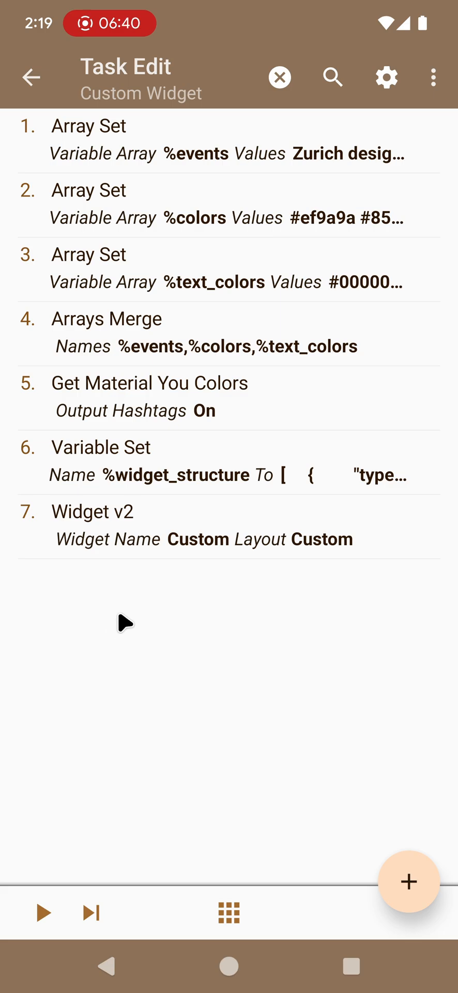
mouse_move(133, 584)
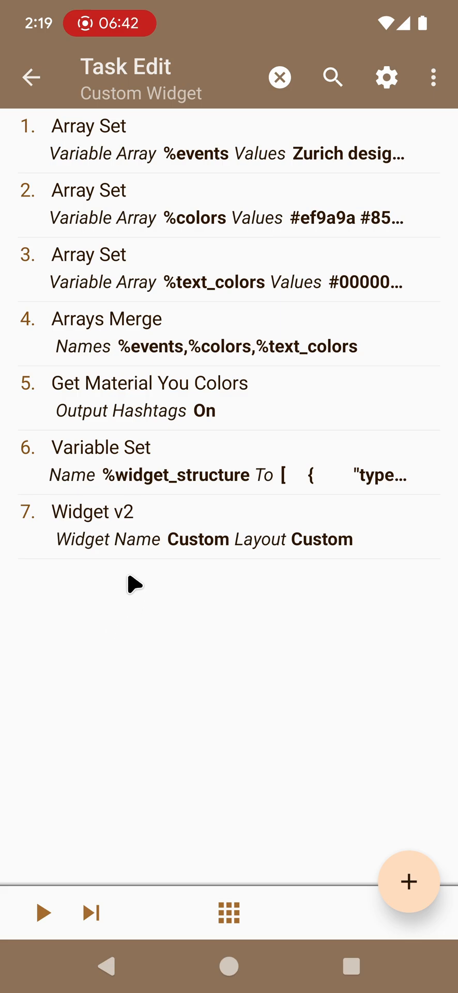
mouse_move(191, 755)
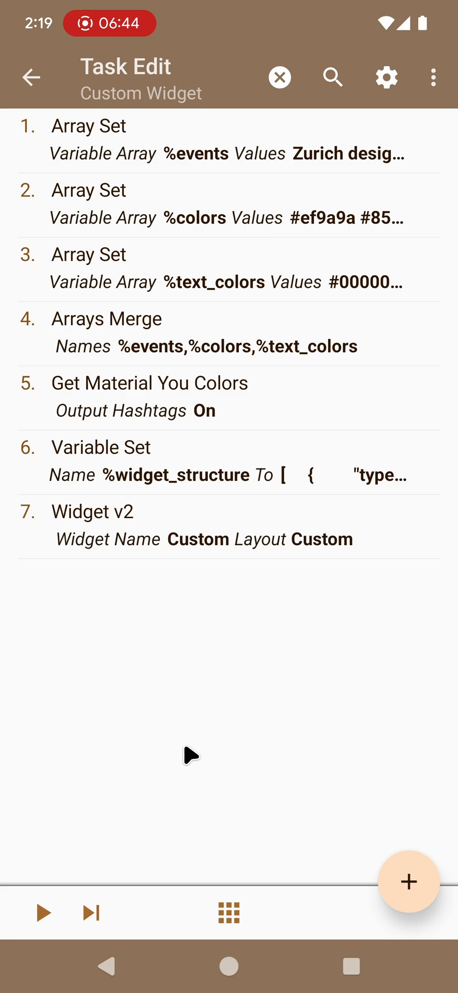
mouse_move(191, 723)
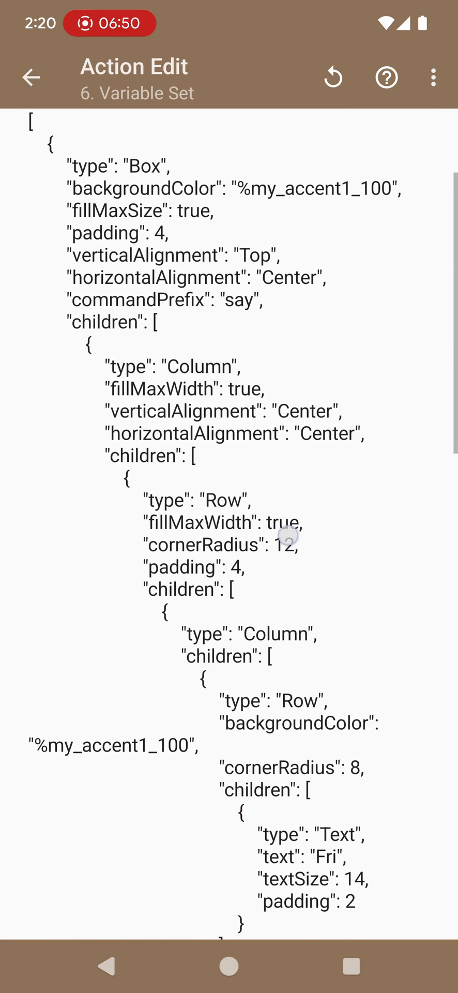
scroll("down", 3)
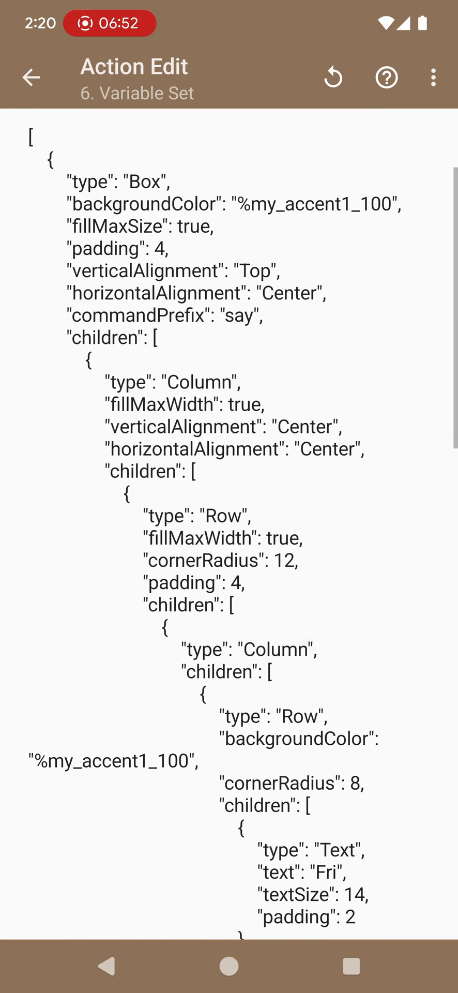
left_click(166, 678)
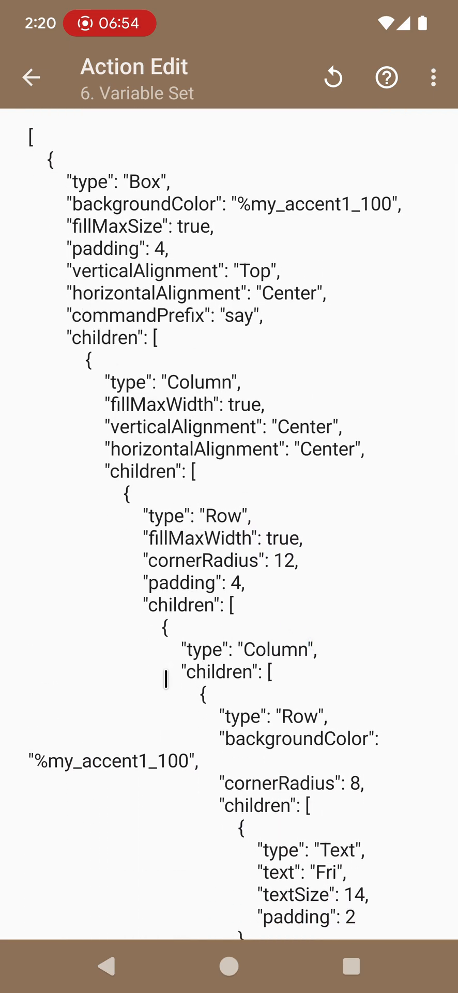
scroll("down", 3)
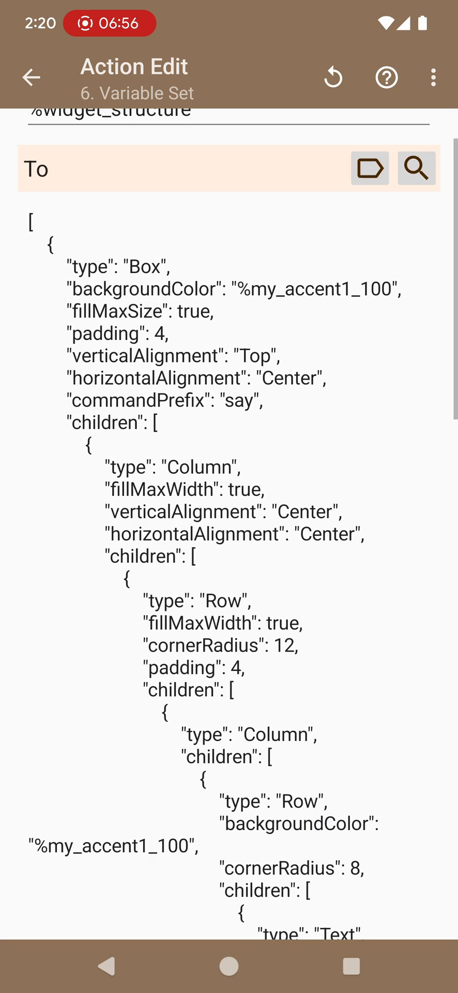
left_click(114, 272)
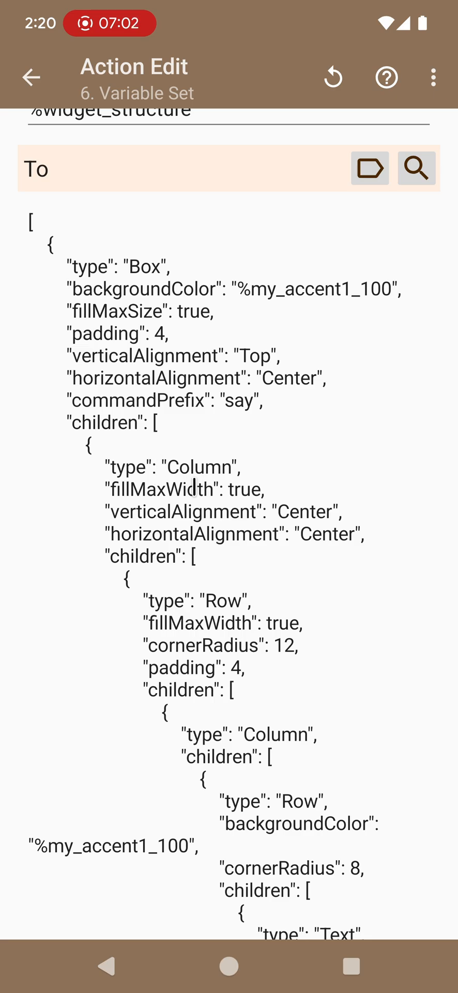
scroll("down", 3)
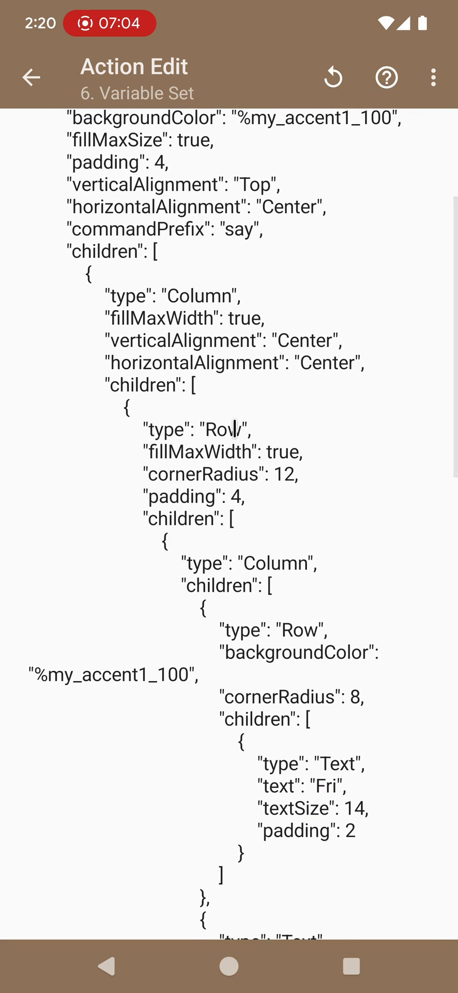
scroll("down", 3)
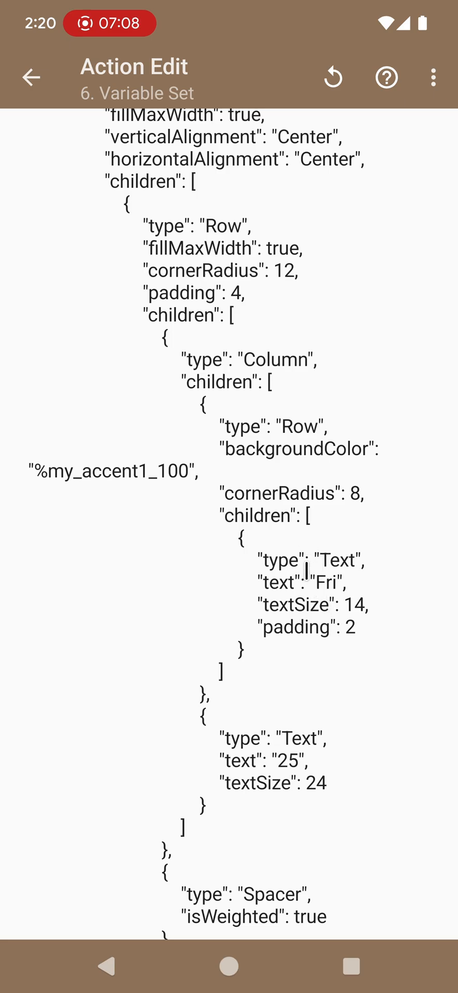
scroll("down", 3)
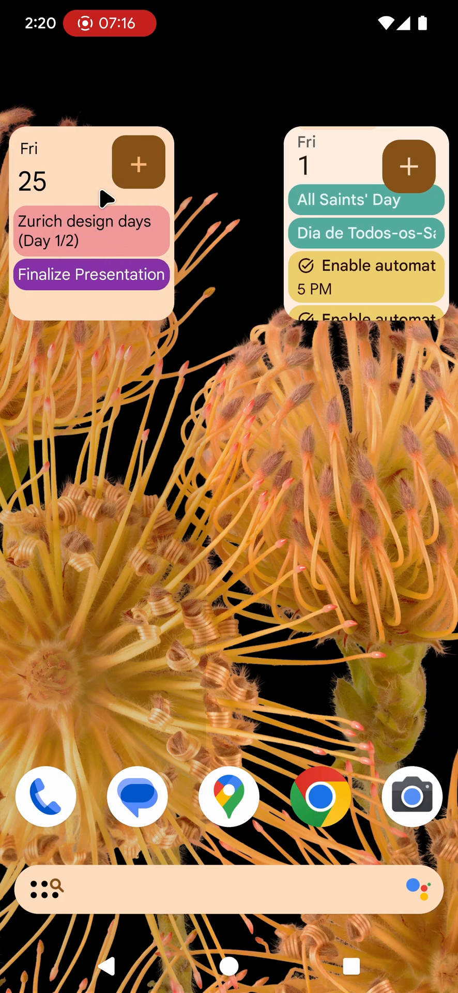
mouse_move(64, 208)
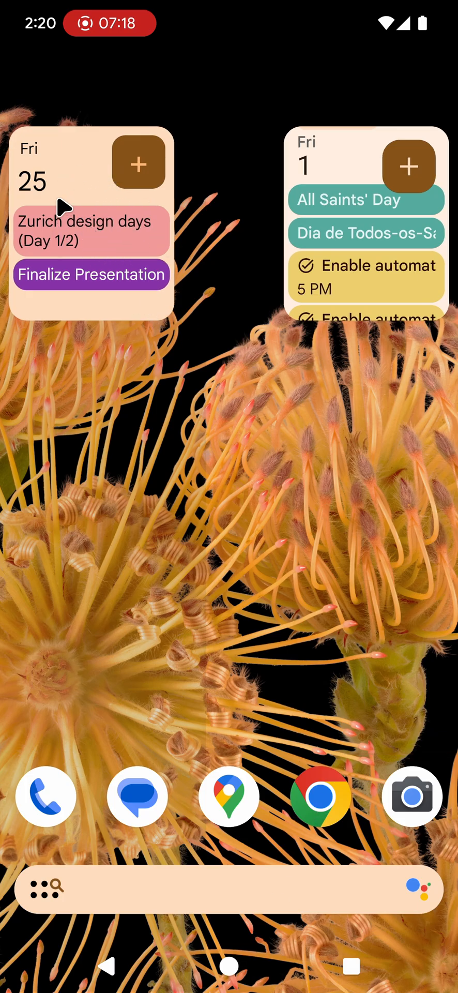
mouse_move(83, 231)
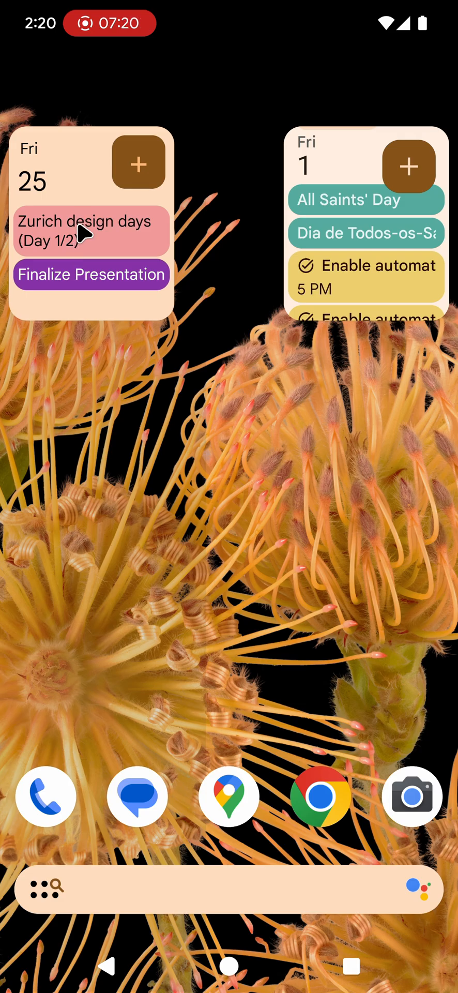
mouse_move(339, 223)
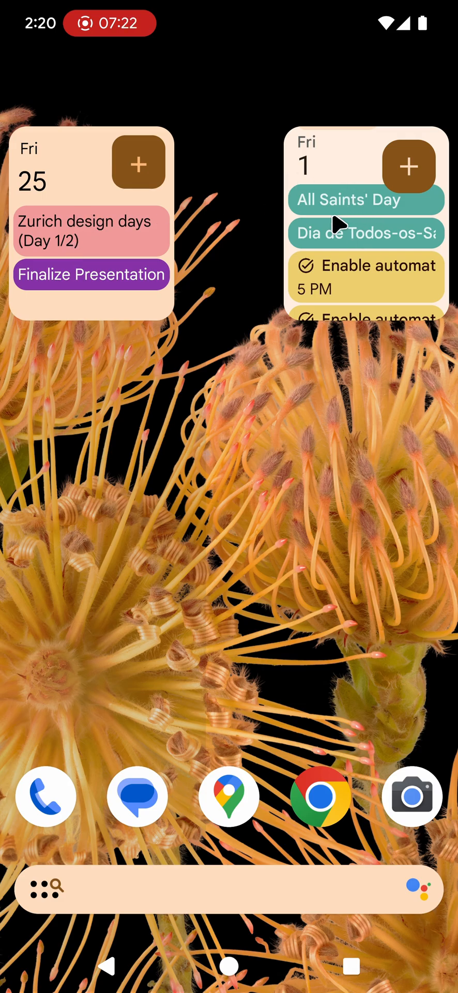
mouse_move(310, 215)
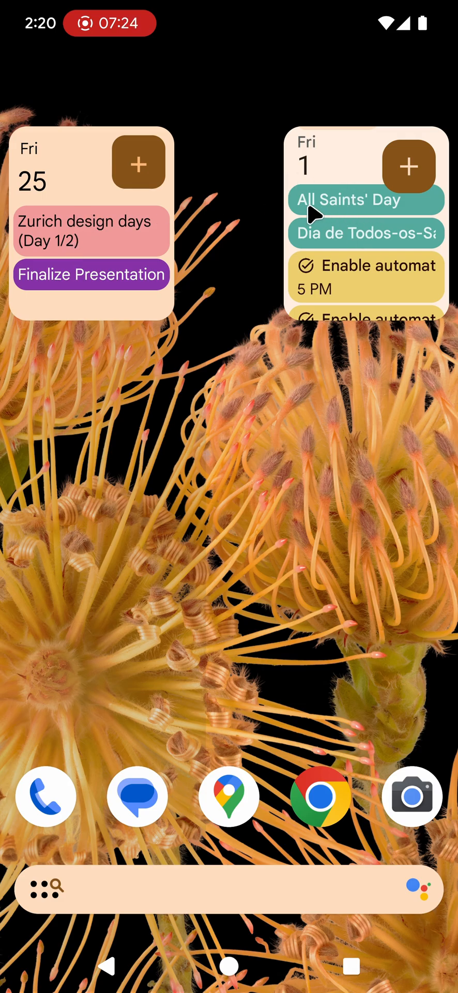
mouse_move(72, 190)
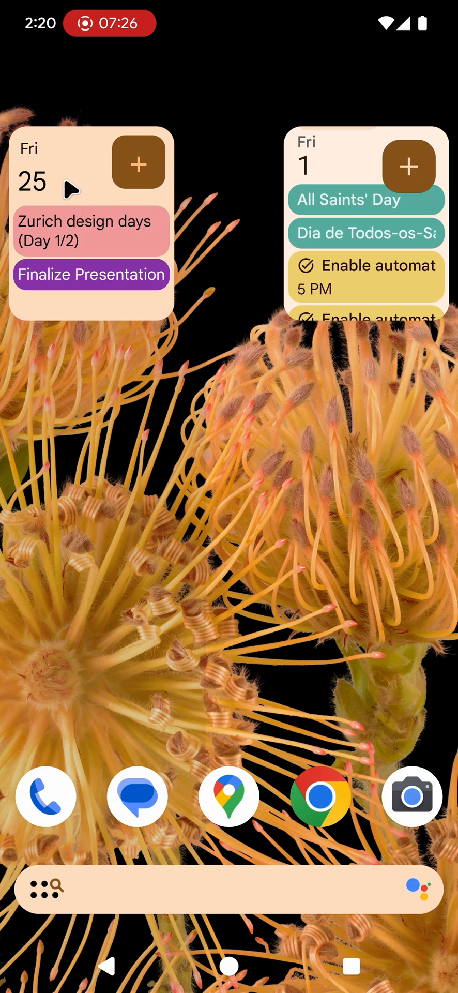
mouse_move(357, 227)
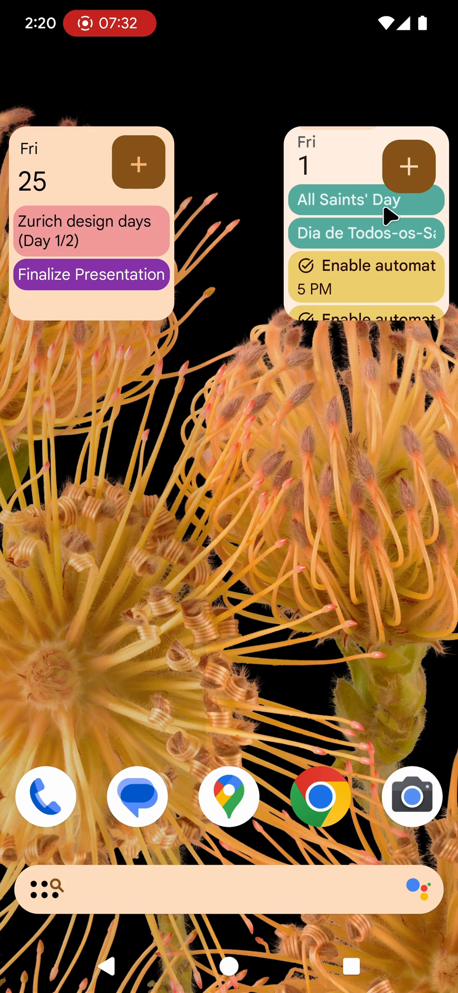
mouse_move(136, 253)
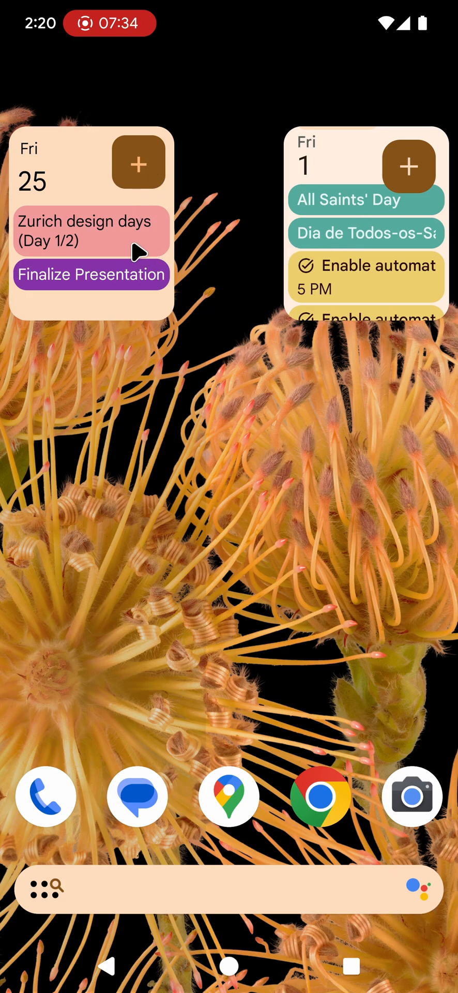
mouse_move(126, 219)
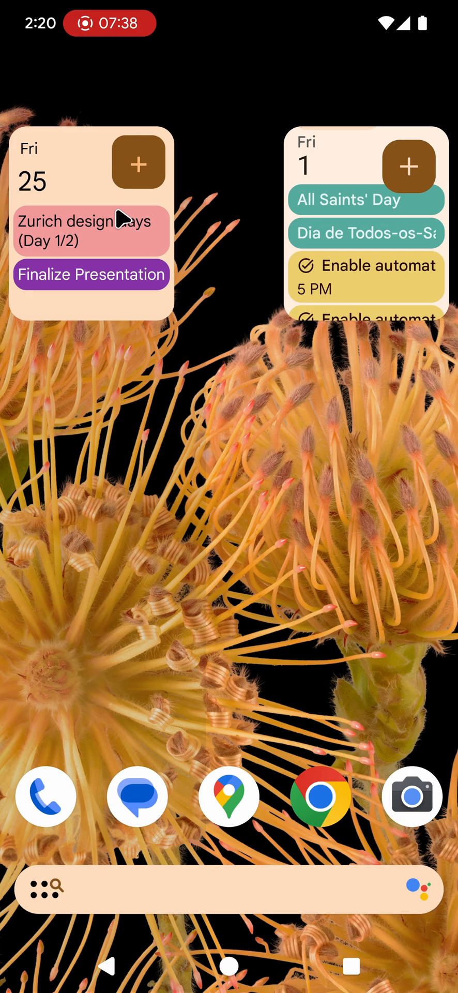
mouse_move(224, 452)
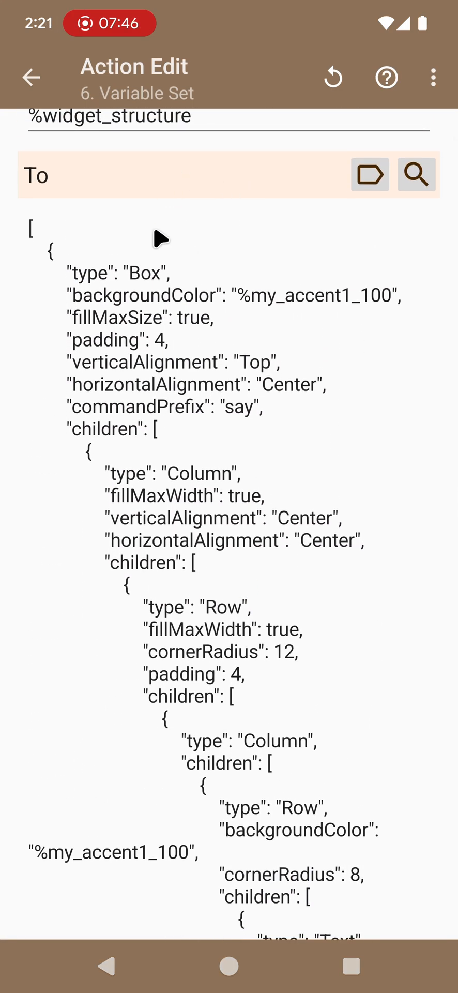
Step: Scroll the widget_structure JSON to the Fri and 25 text entries before returning home
scroll("down", 3)
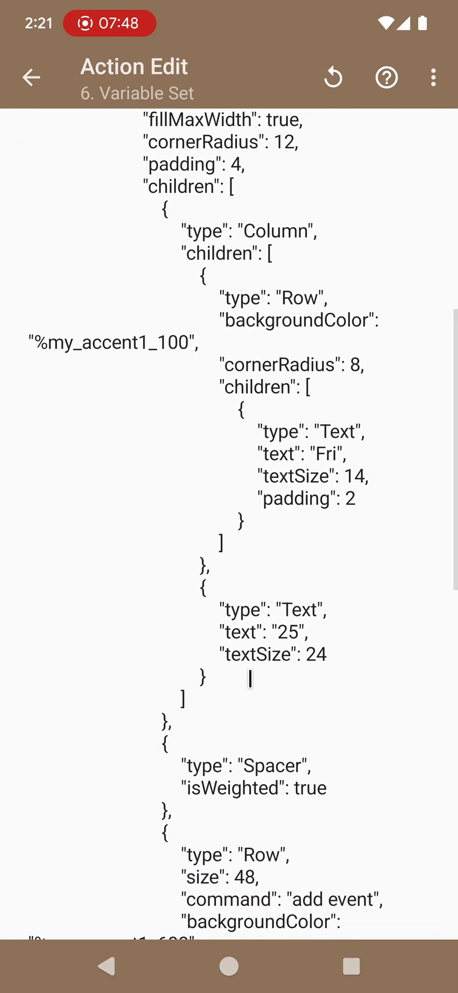
scroll("down", 3)
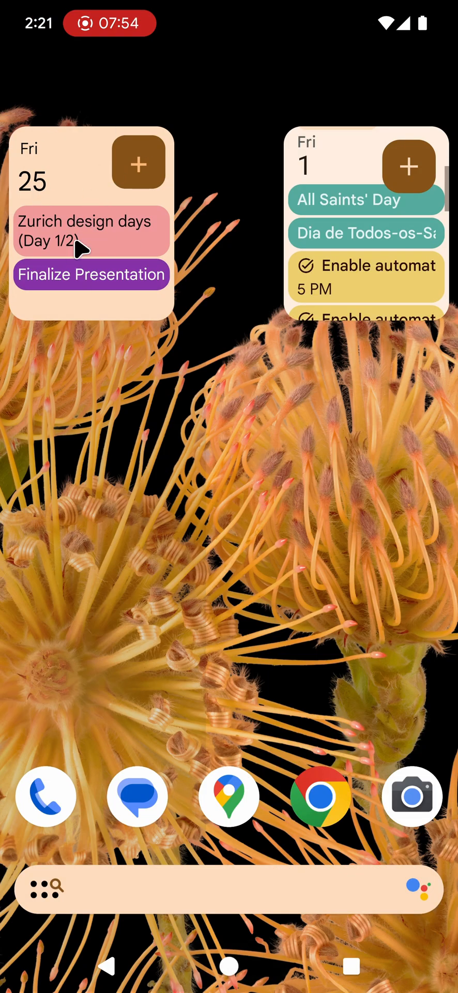
mouse_move(130, 614)
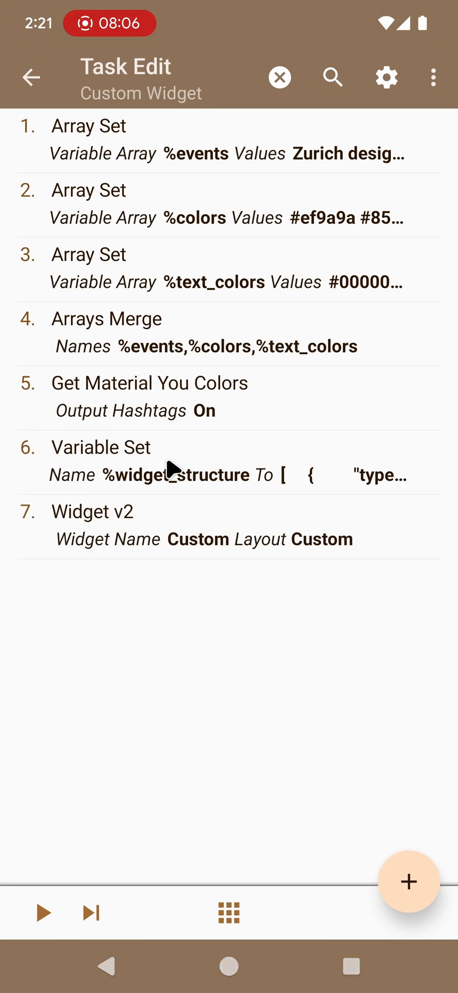
mouse_move(173, 712)
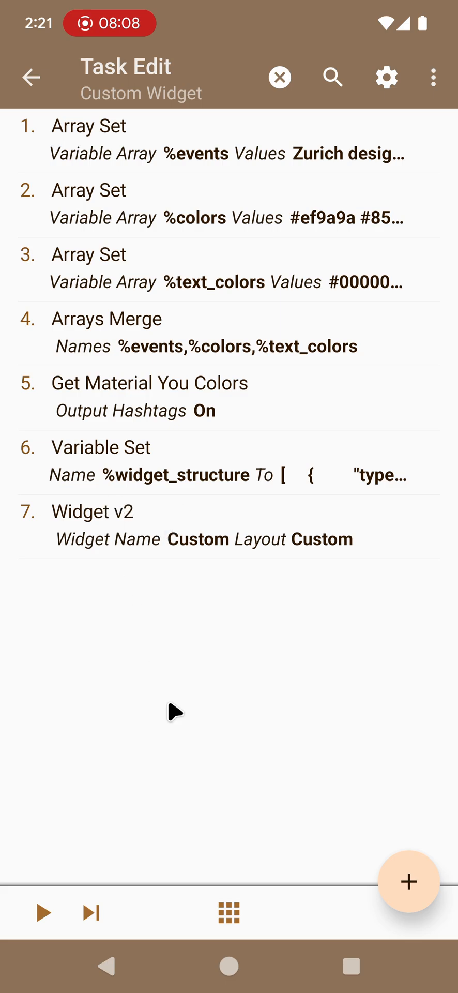
mouse_move(209, 475)
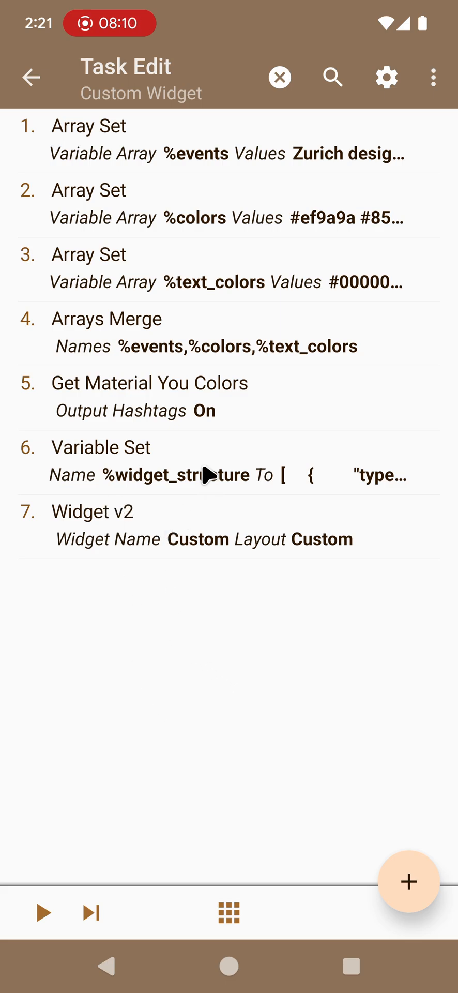
mouse_move(188, 706)
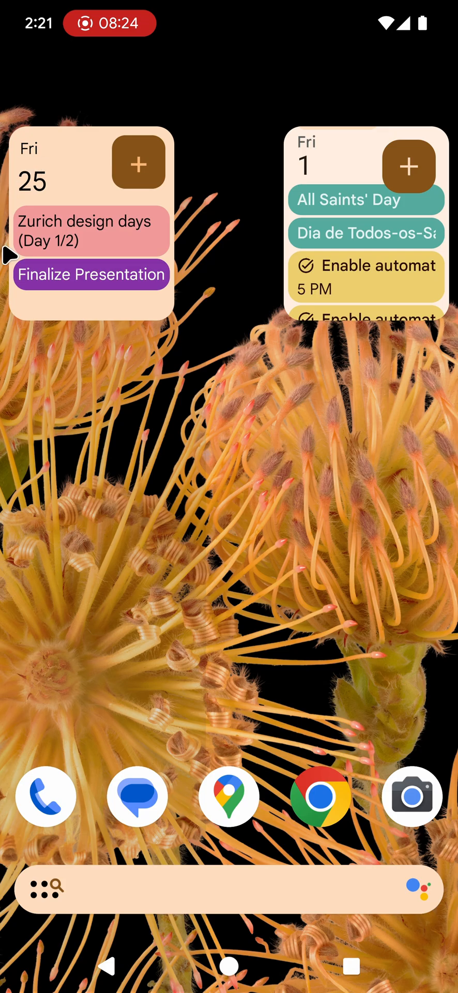
mouse_move(113, 233)
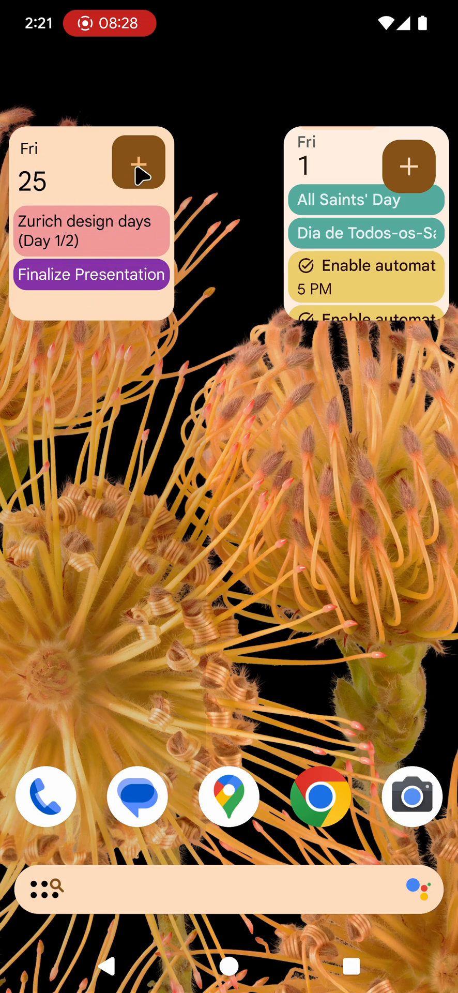
mouse_move(218, 450)
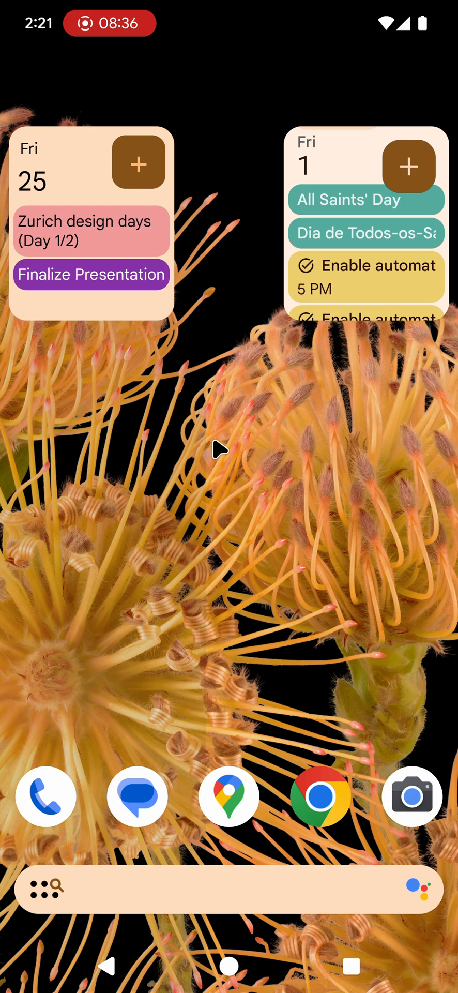
mouse_move(218, 475)
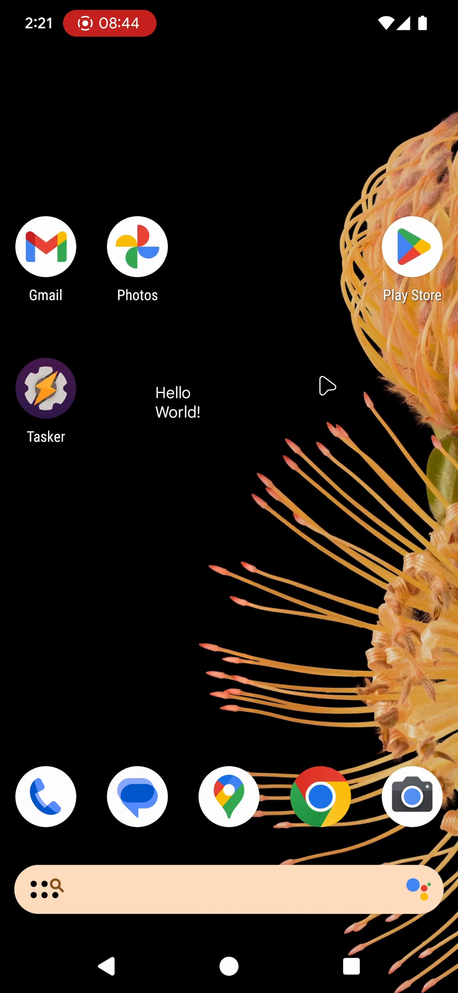
mouse_move(261, 573)
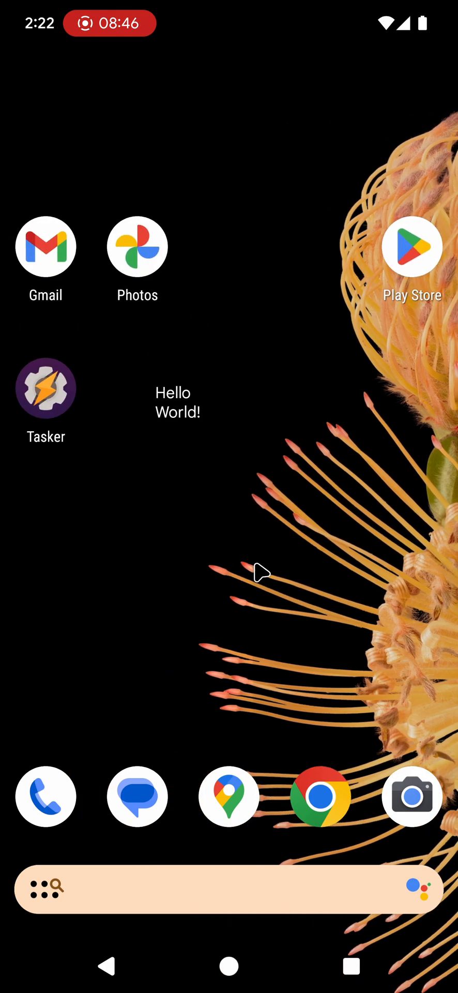